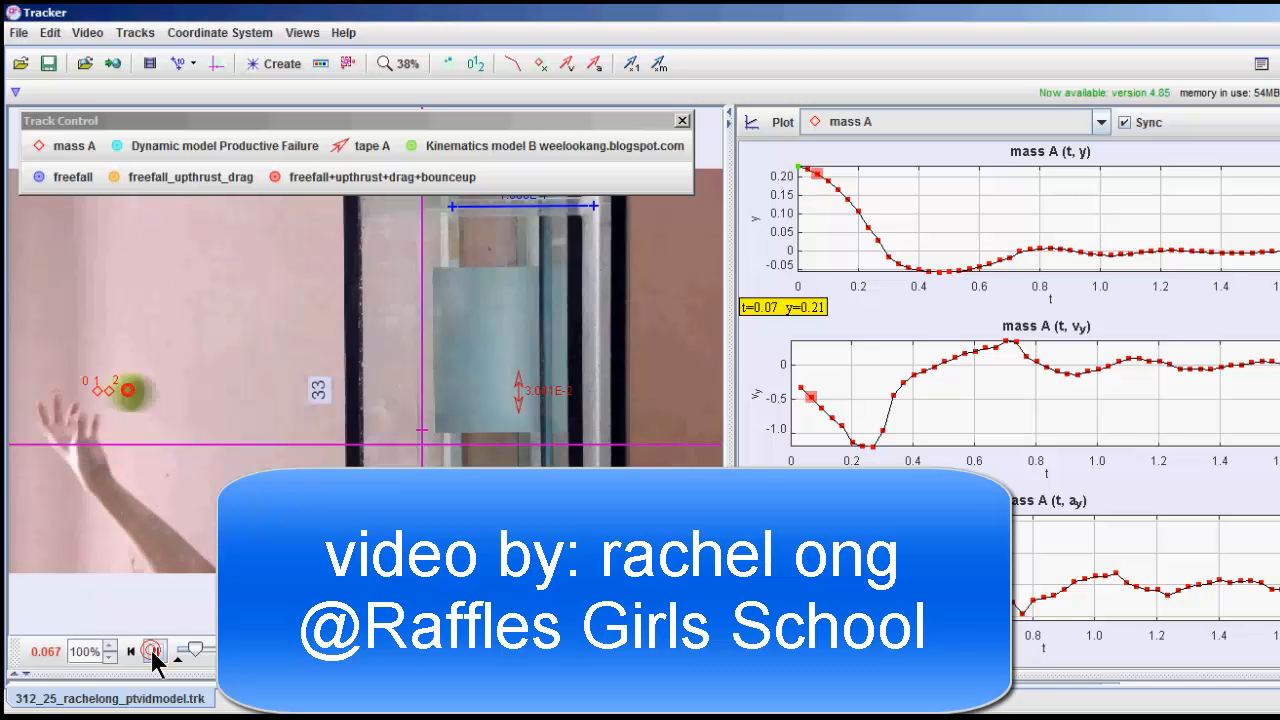
# Play and scrub the tennis ball video, then select the freefall model track
pyautogui.click(155, 651)
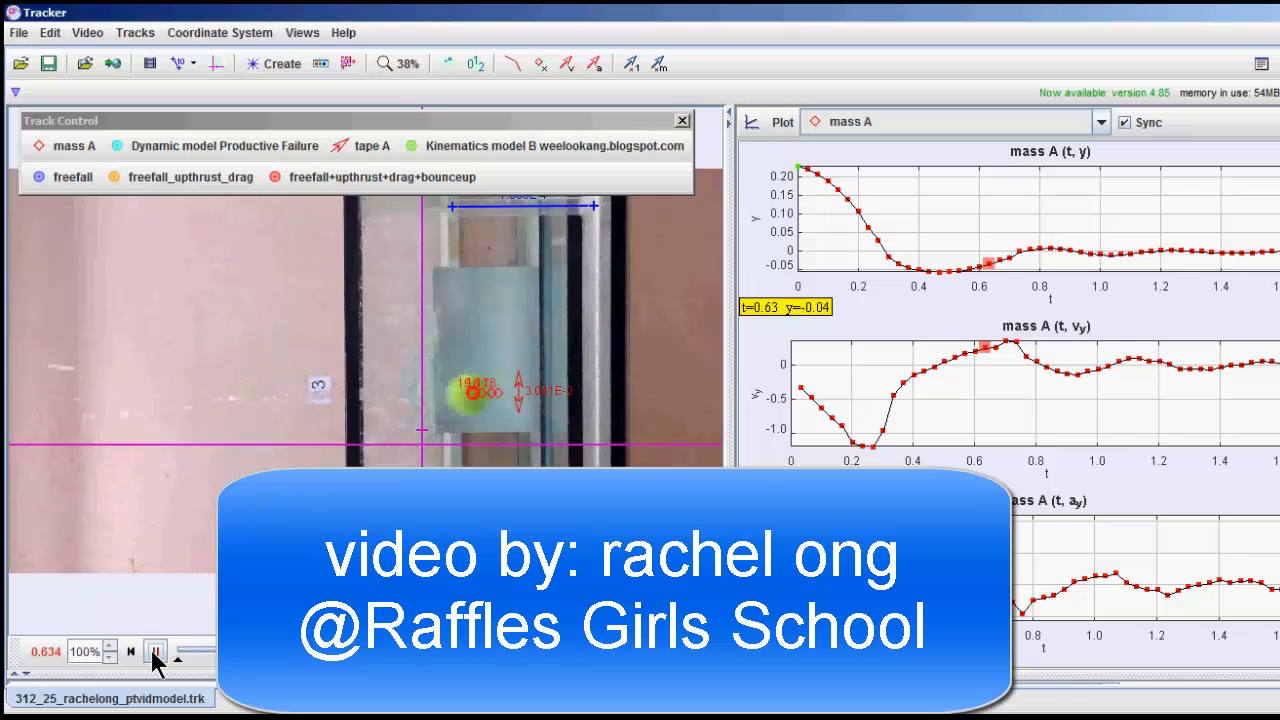
pyautogui.click(156, 651)
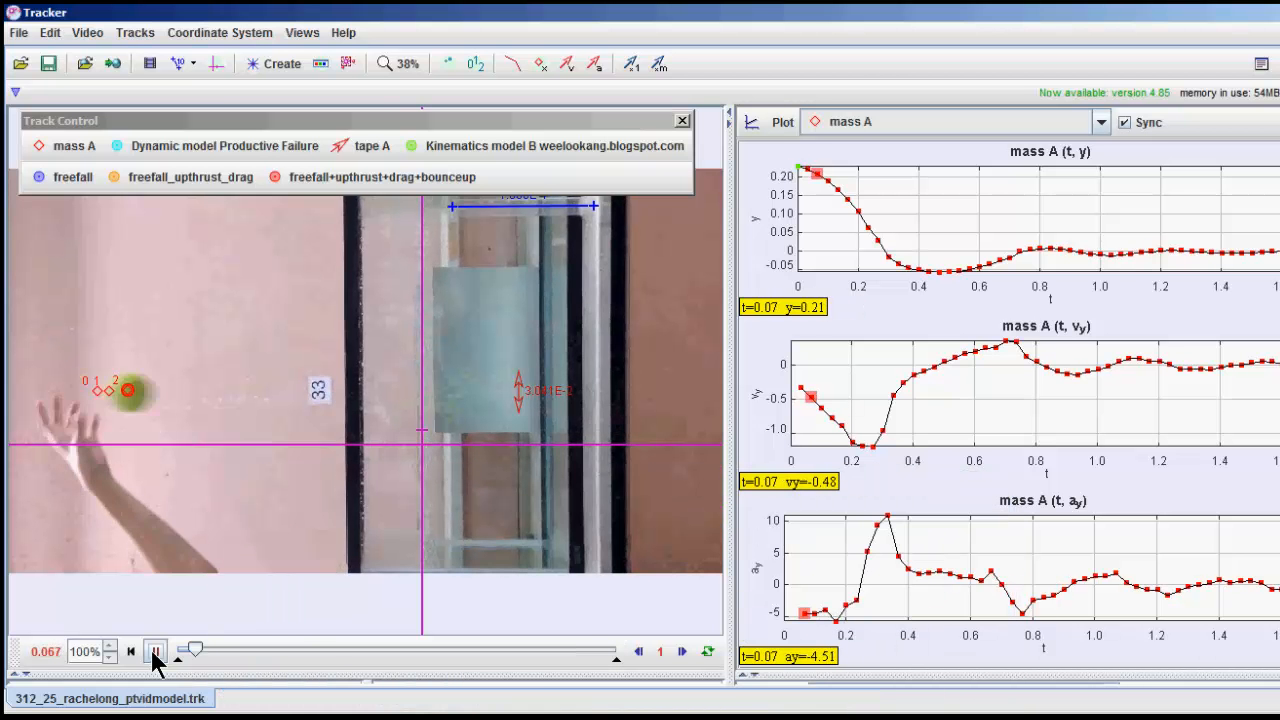
pyautogui.click(155, 651)
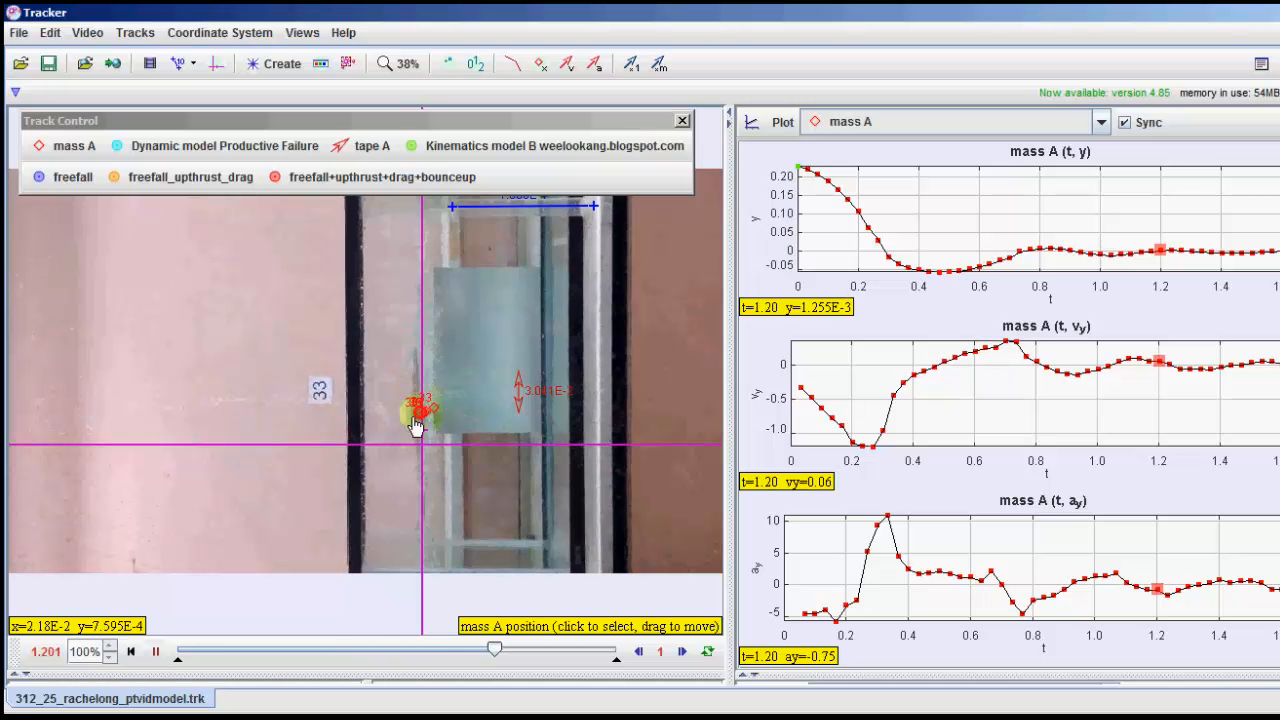
pyautogui.click(156, 651)
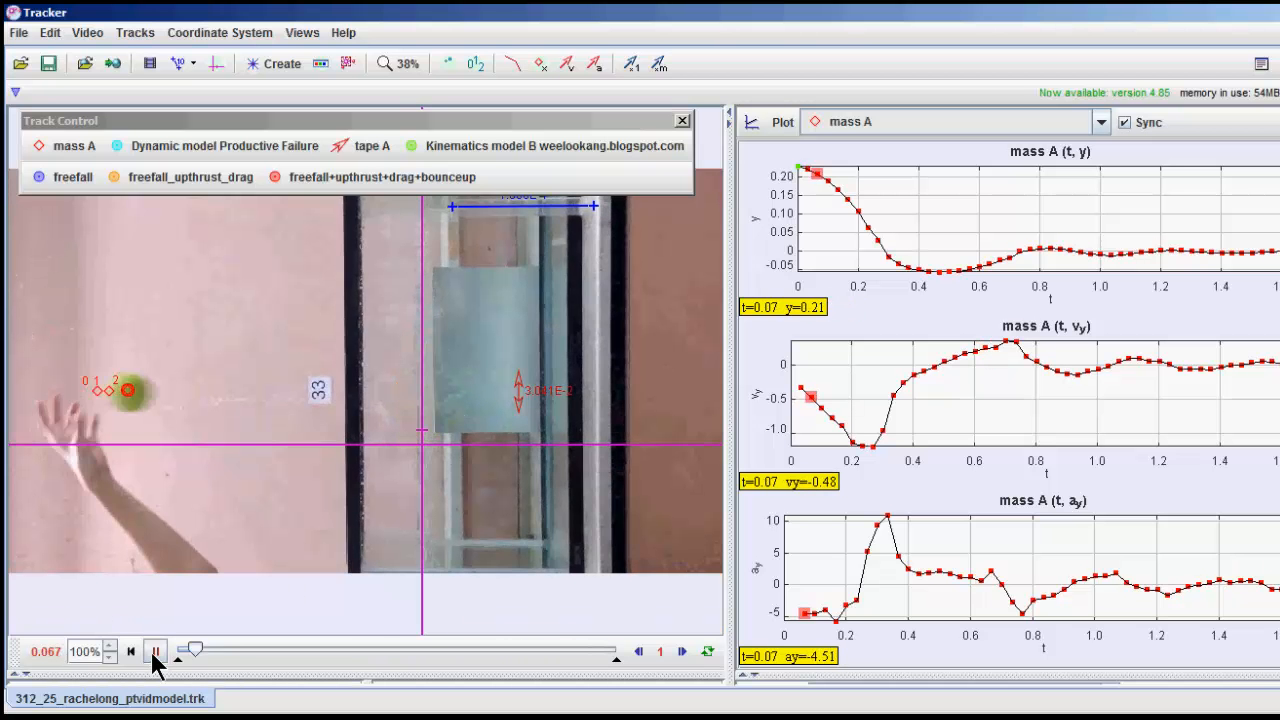
pyautogui.moveTo(193, 651); pyautogui.dragTo(235, 651)
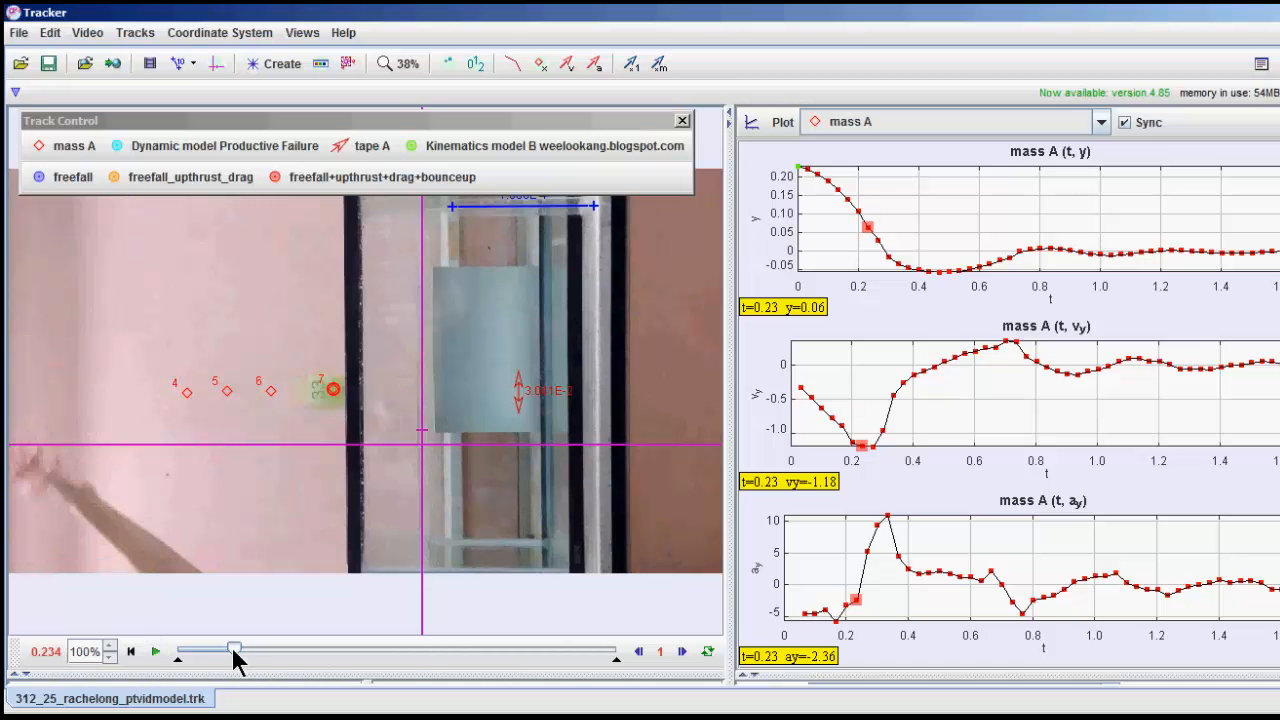
pyautogui.moveTo(235, 651); pyautogui.dragTo(178, 651)
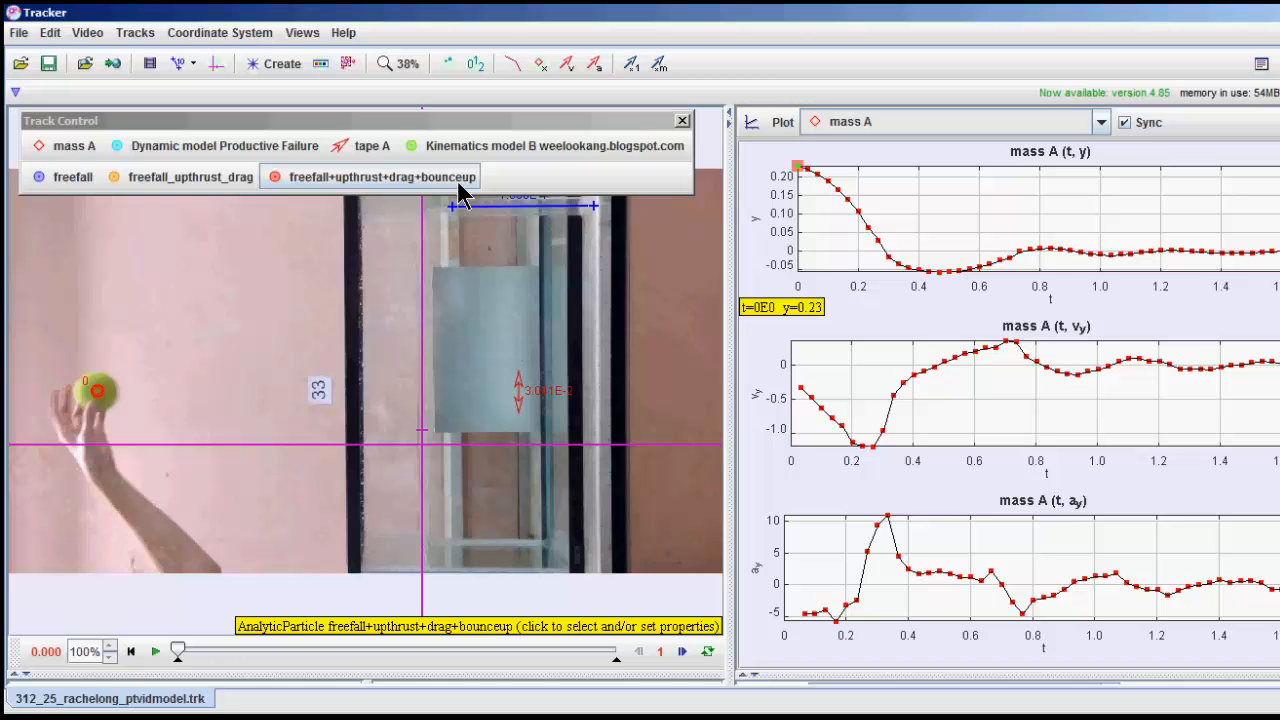
pyautogui.moveTo(460, 195)
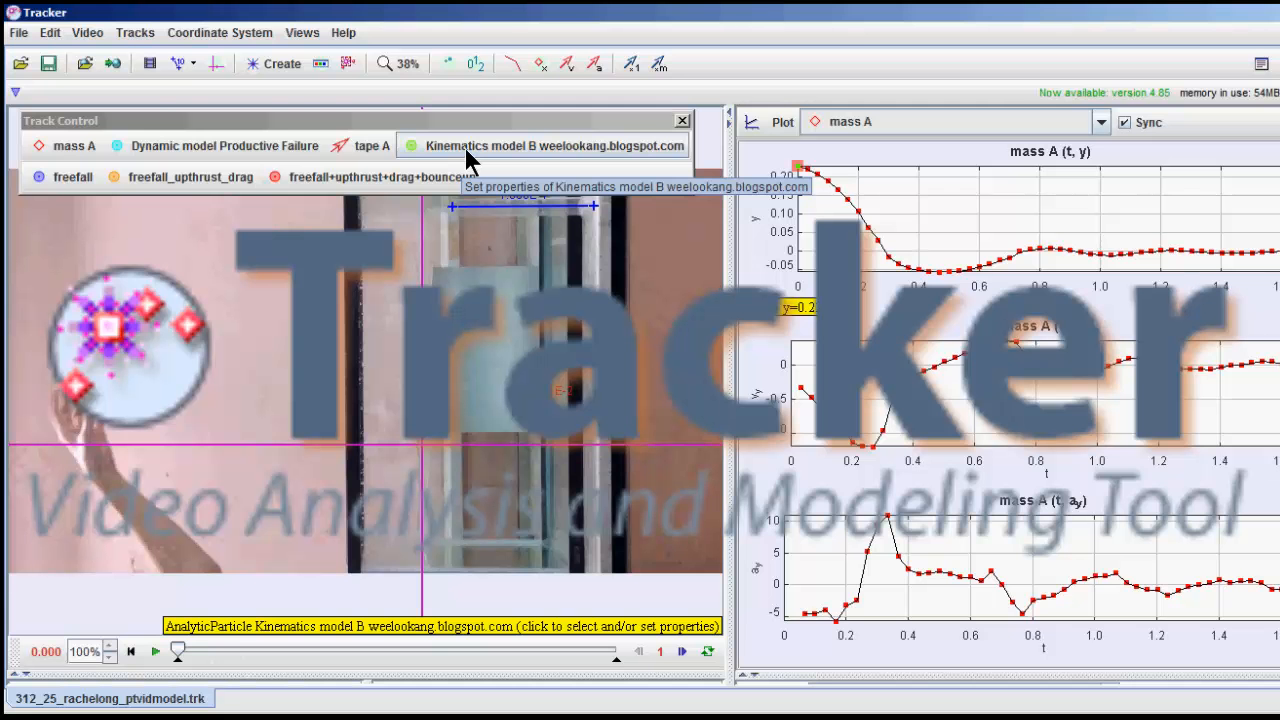
pyautogui.click(543, 145)
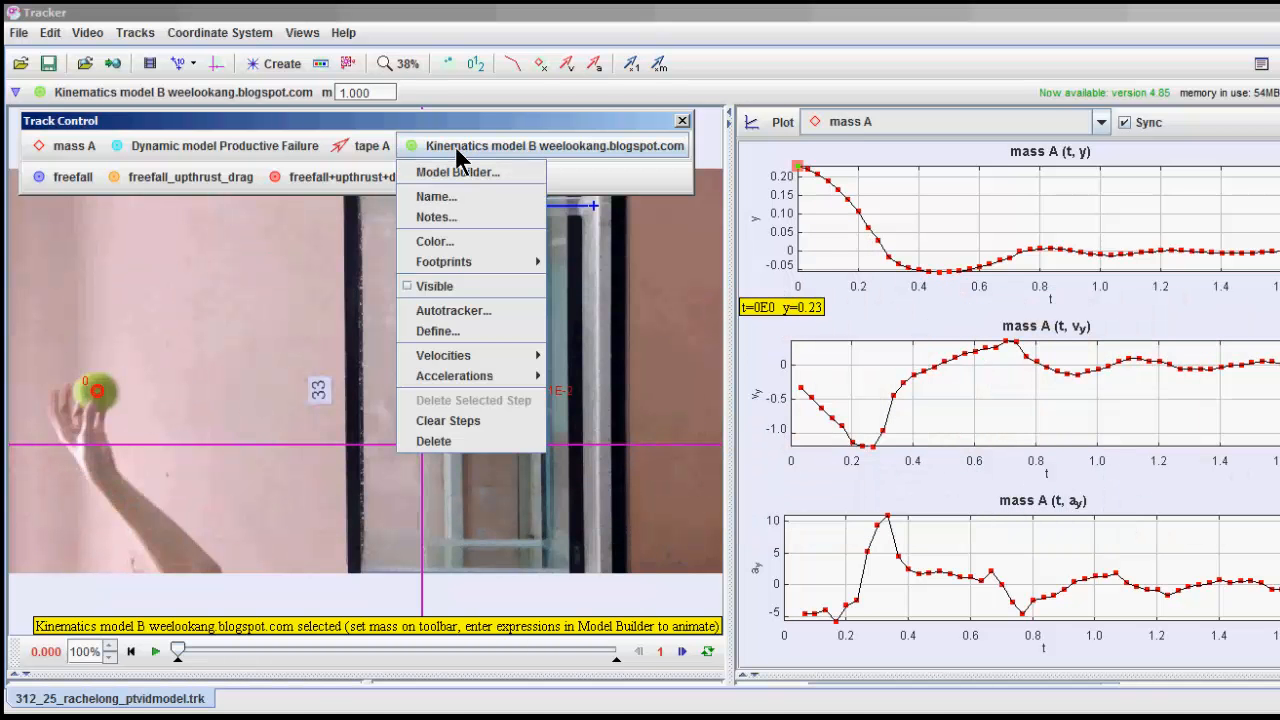
pyautogui.click(73, 176)
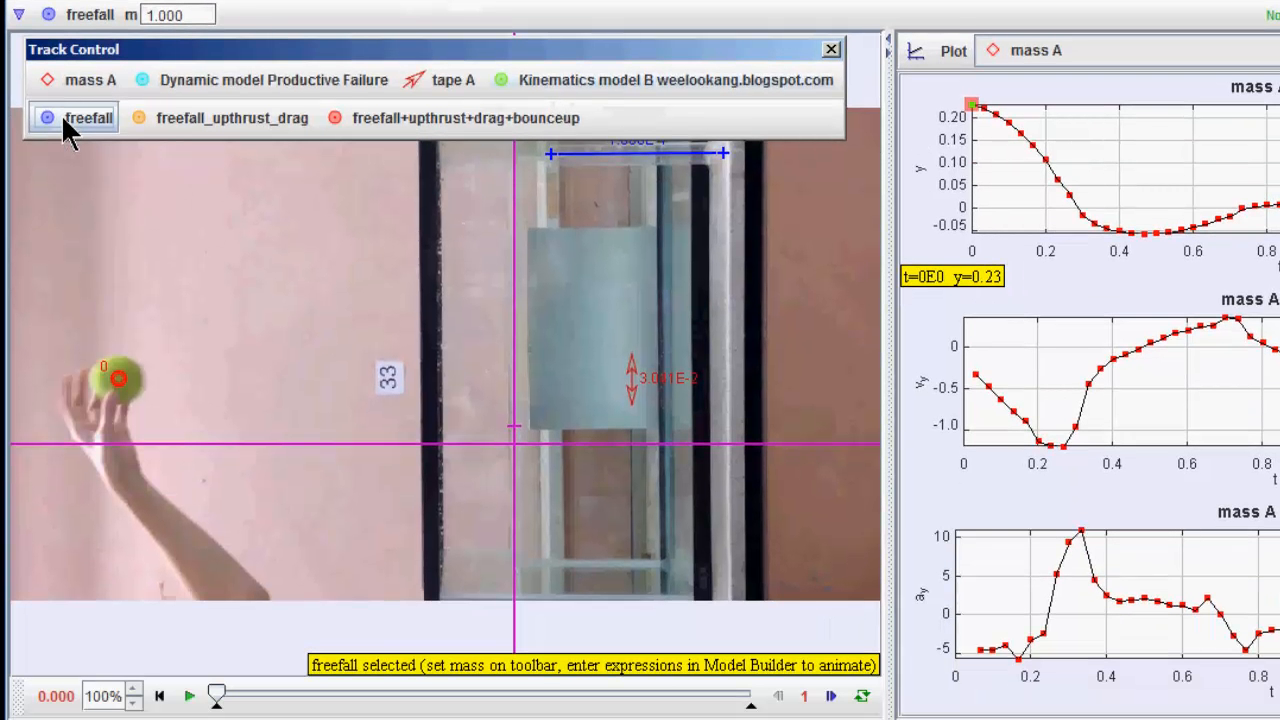
pyautogui.moveTo(85, 130)
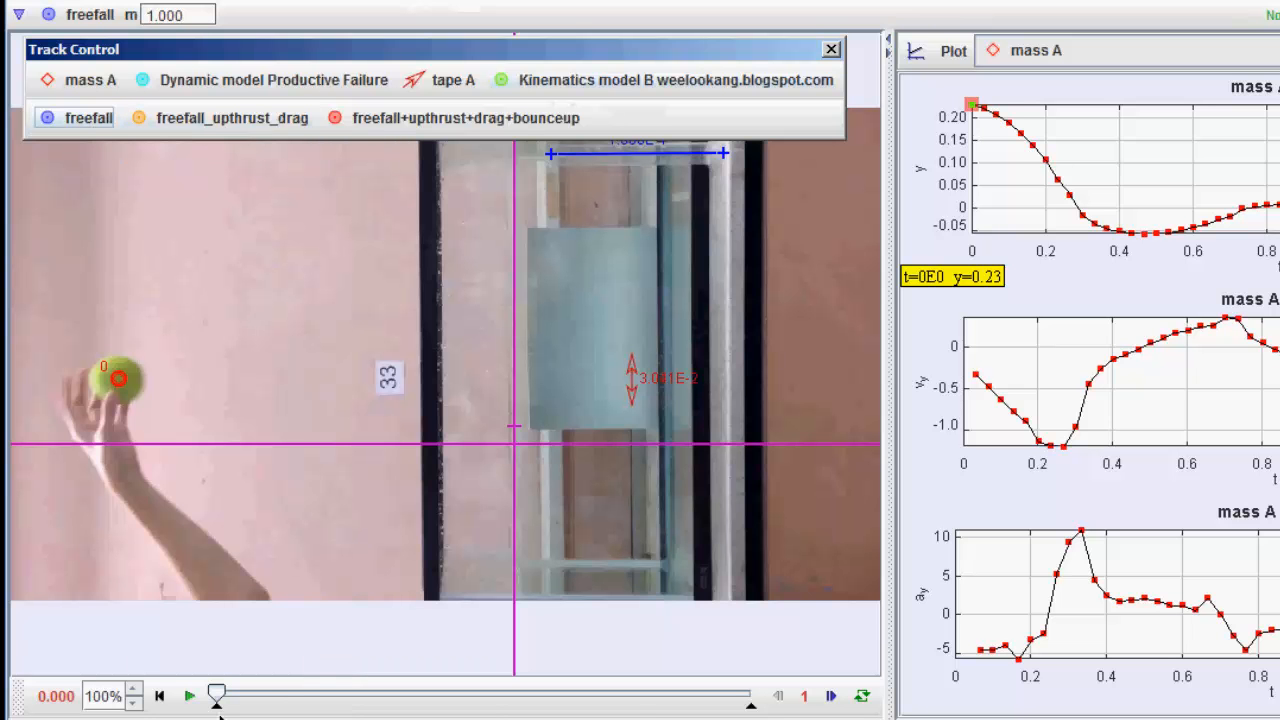
# Scrub through the ball's water entry and bounce, then open freefall's Model Builder
pyautogui.moveTo(217, 693); pyautogui.dragTo(337, 693)
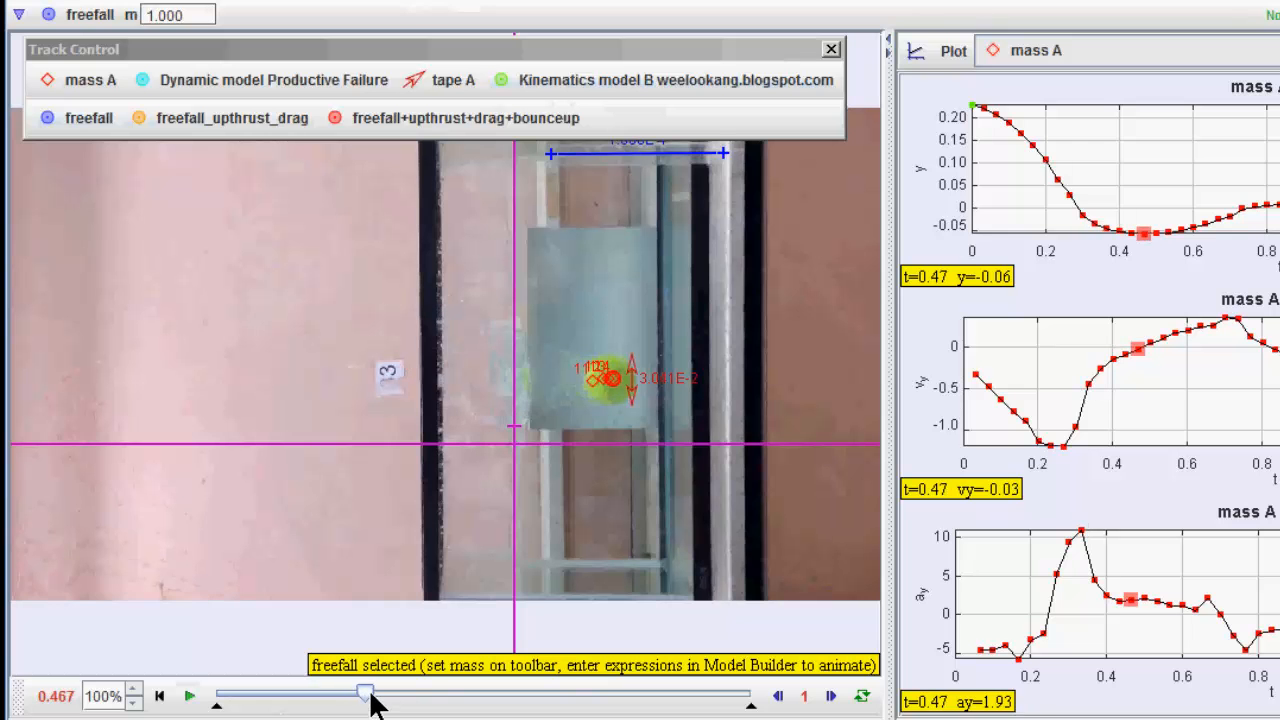
pyautogui.moveTo(365, 692); pyautogui.dragTo(405, 692)
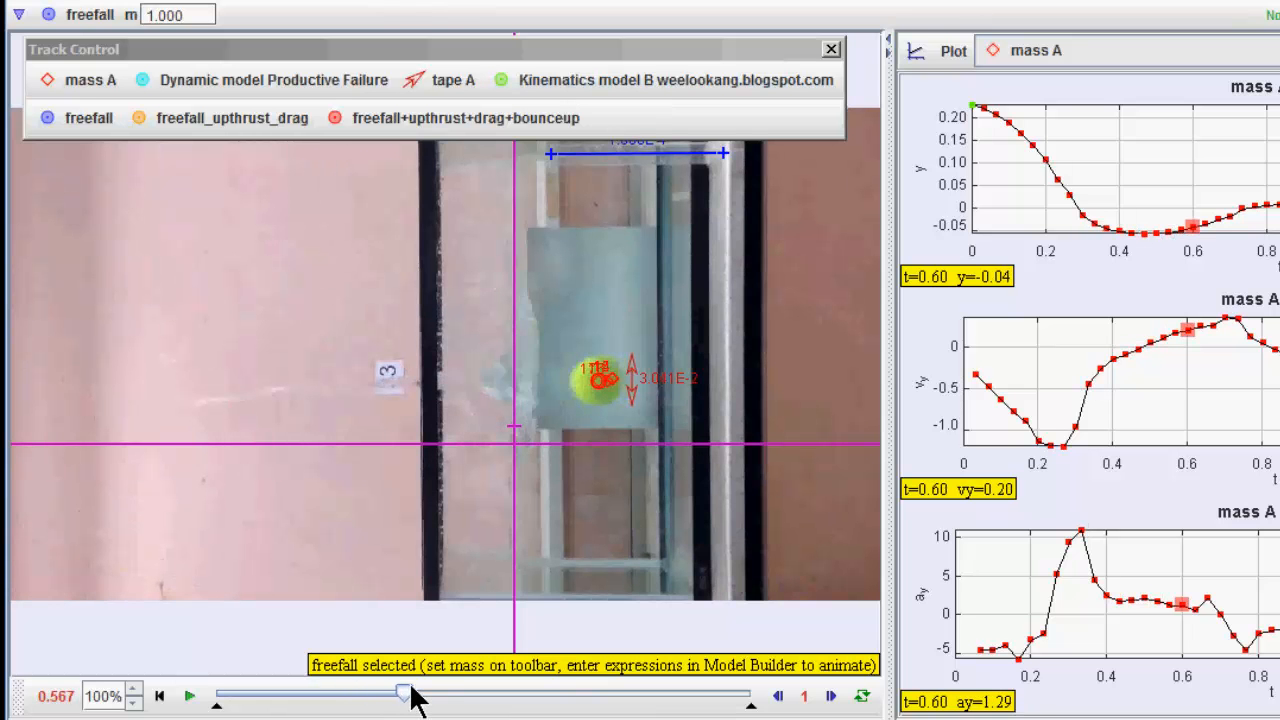
pyautogui.moveTo(403, 691); pyautogui.dragTo(443, 691)
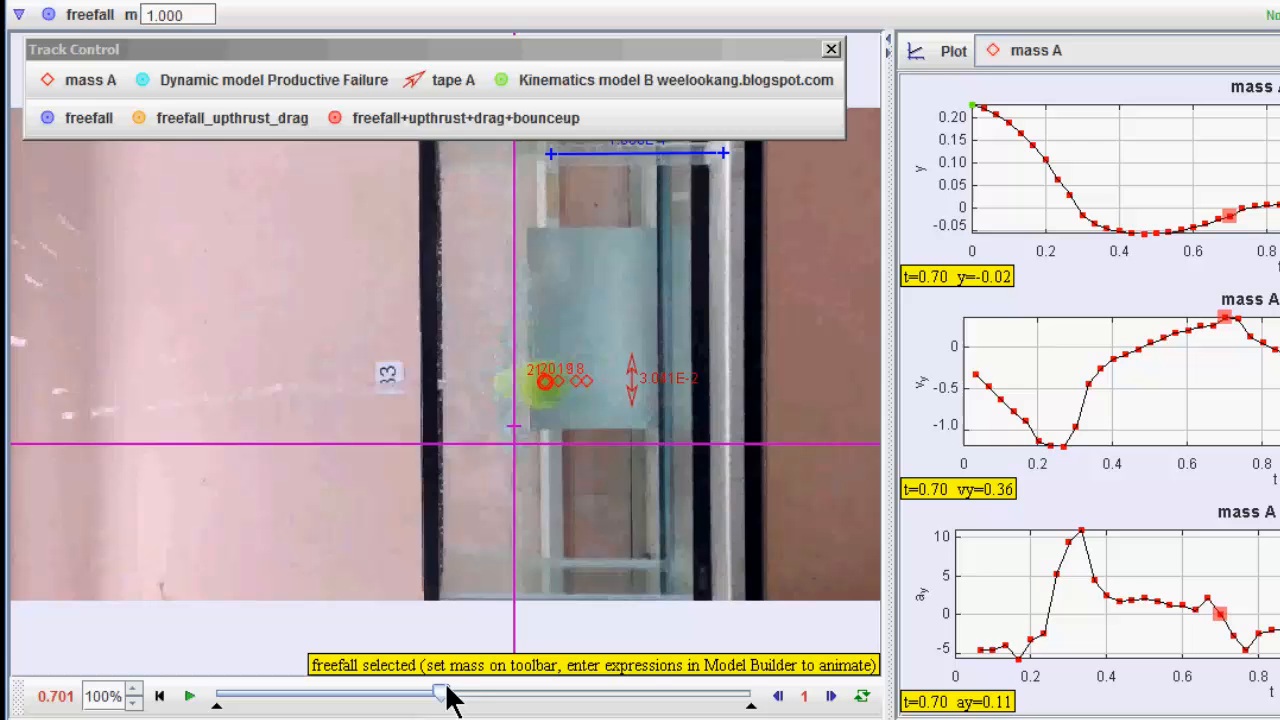
pyautogui.moveTo(442, 692); pyautogui.dragTo(500, 692)
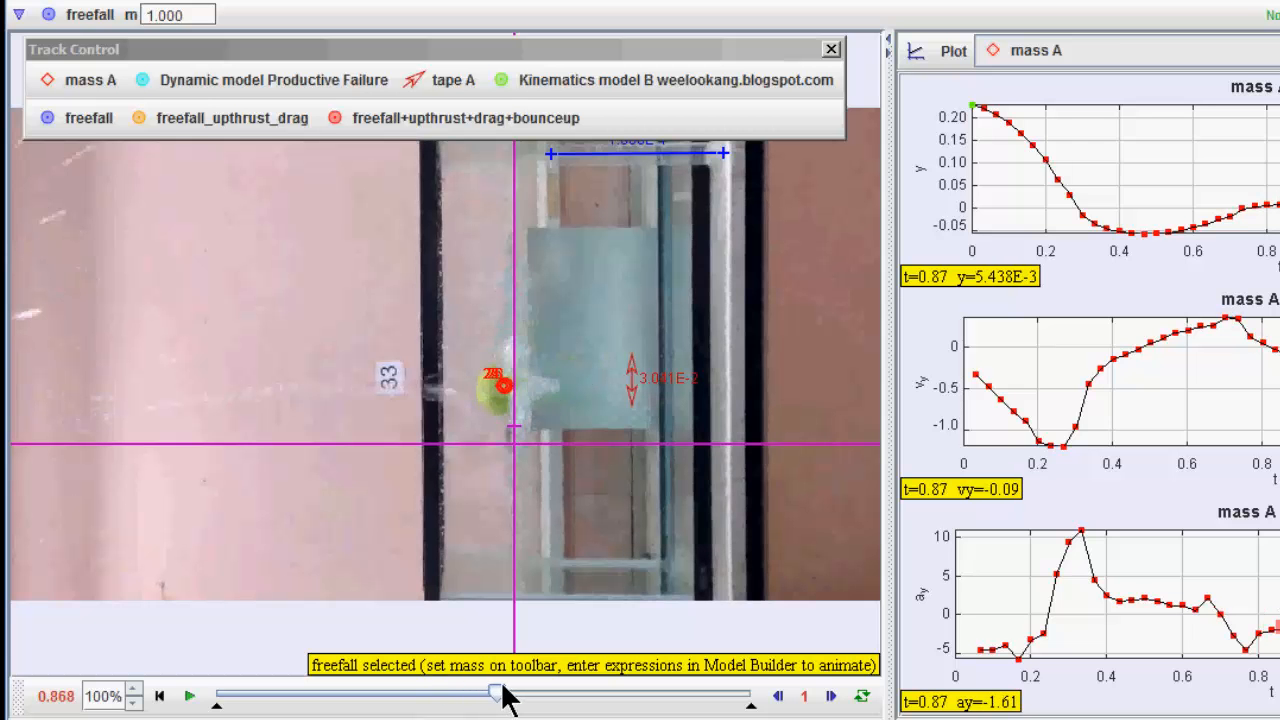
pyautogui.moveTo(495, 691); pyautogui.dragTo(530, 691)
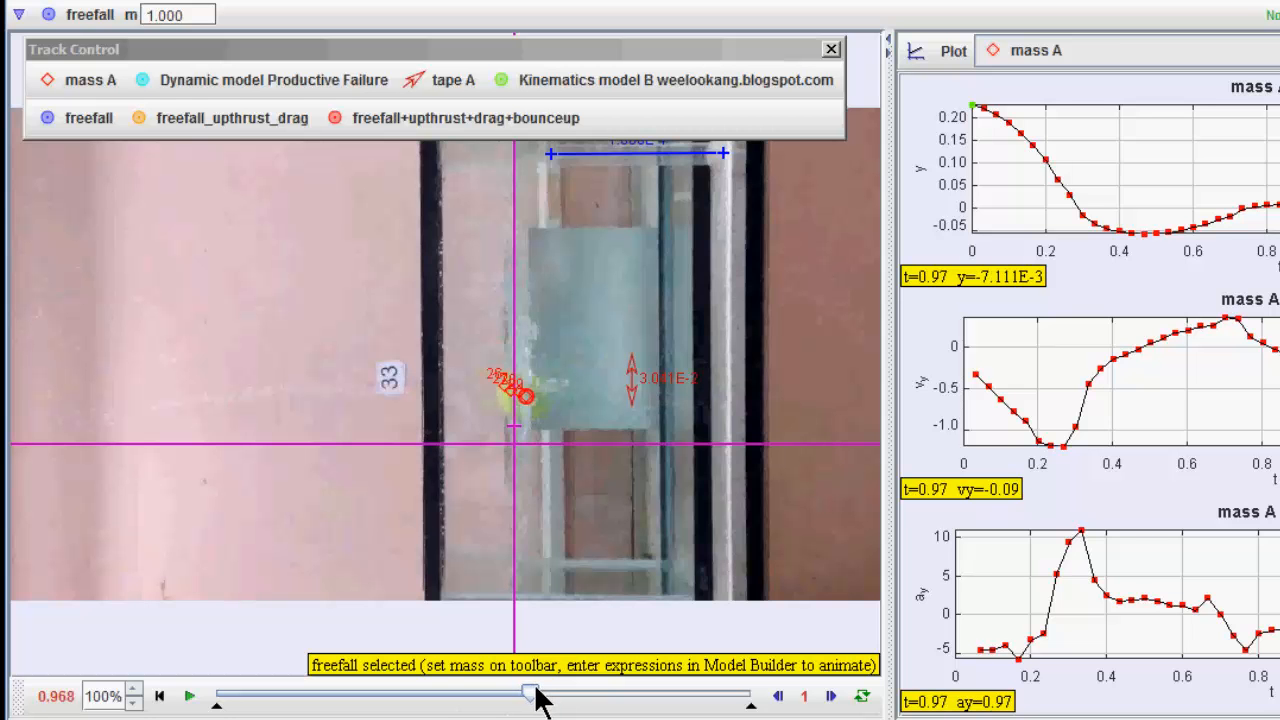
pyautogui.moveTo(530, 691); pyautogui.dragTo(415, 691)
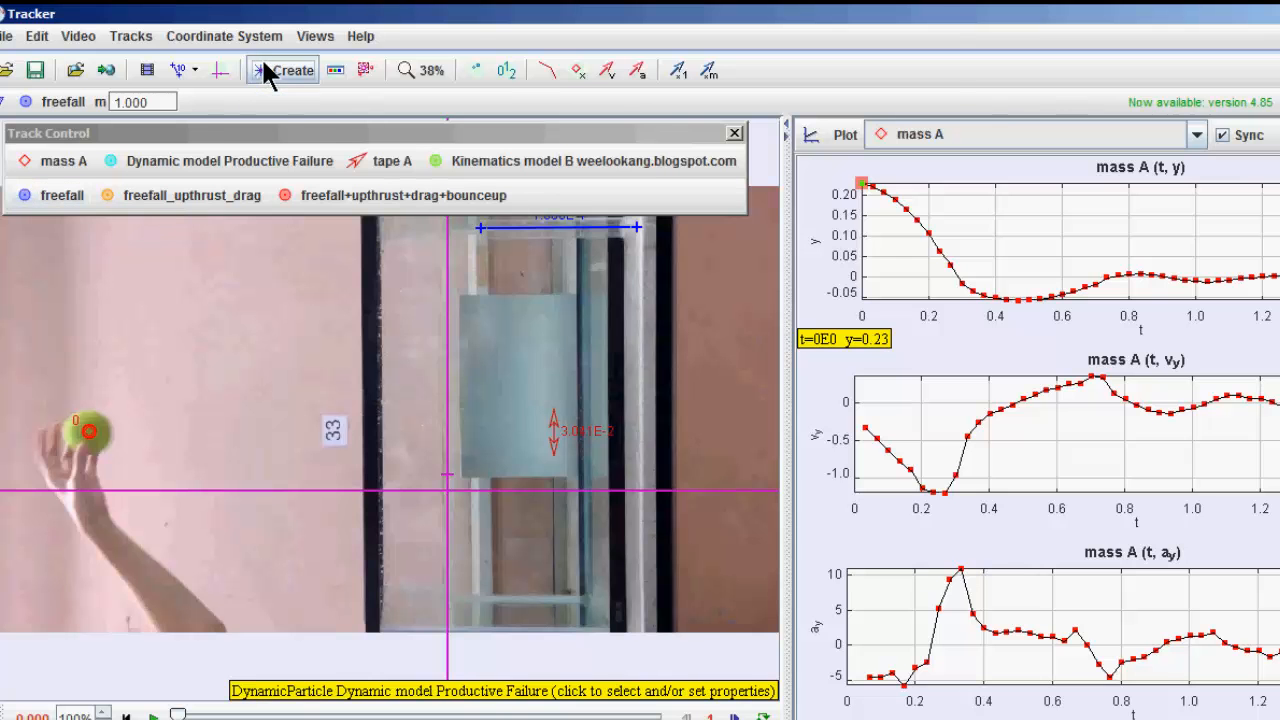
pyautogui.click(283, 70)
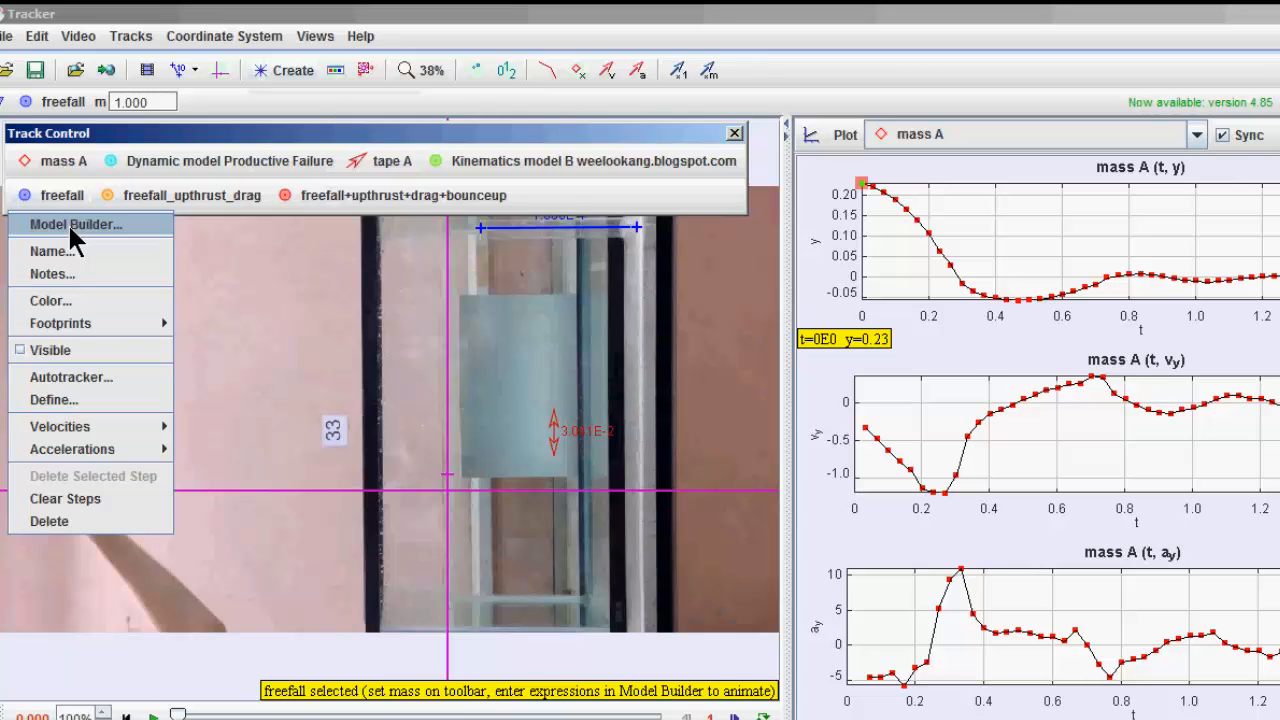
pyautogui.click(76, 224)
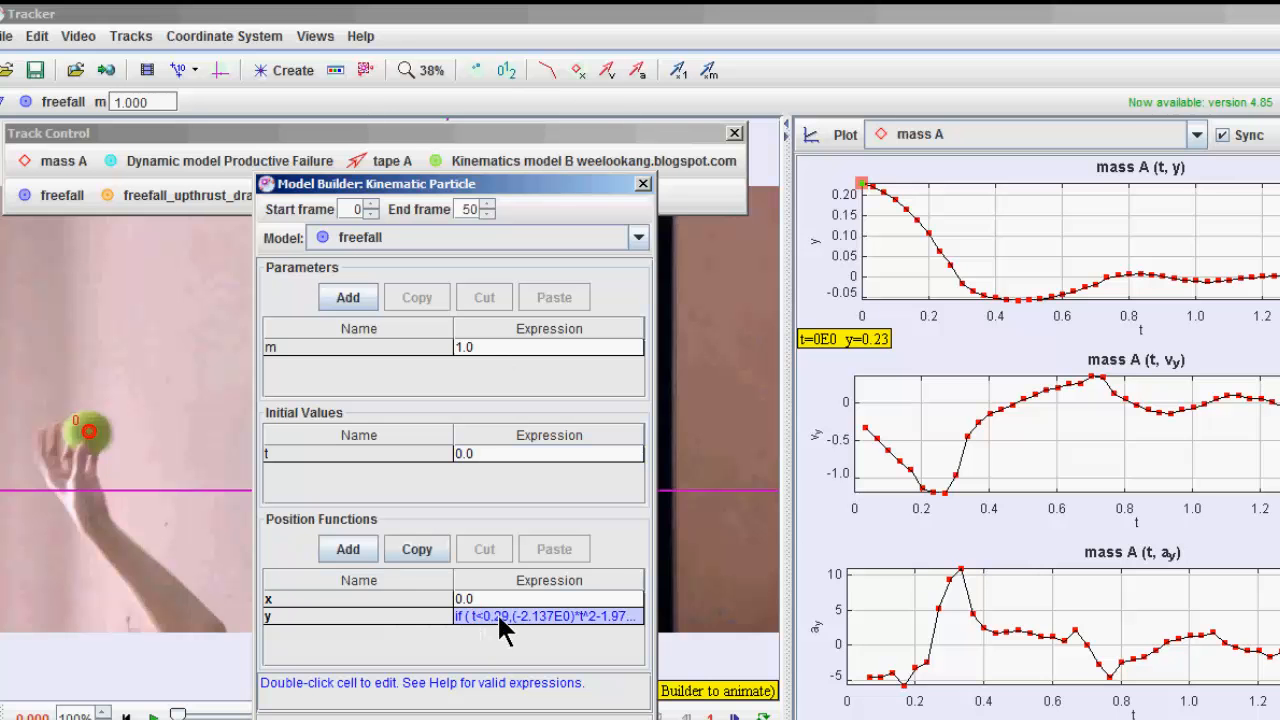
pyautogui.moveTo(445, 627)
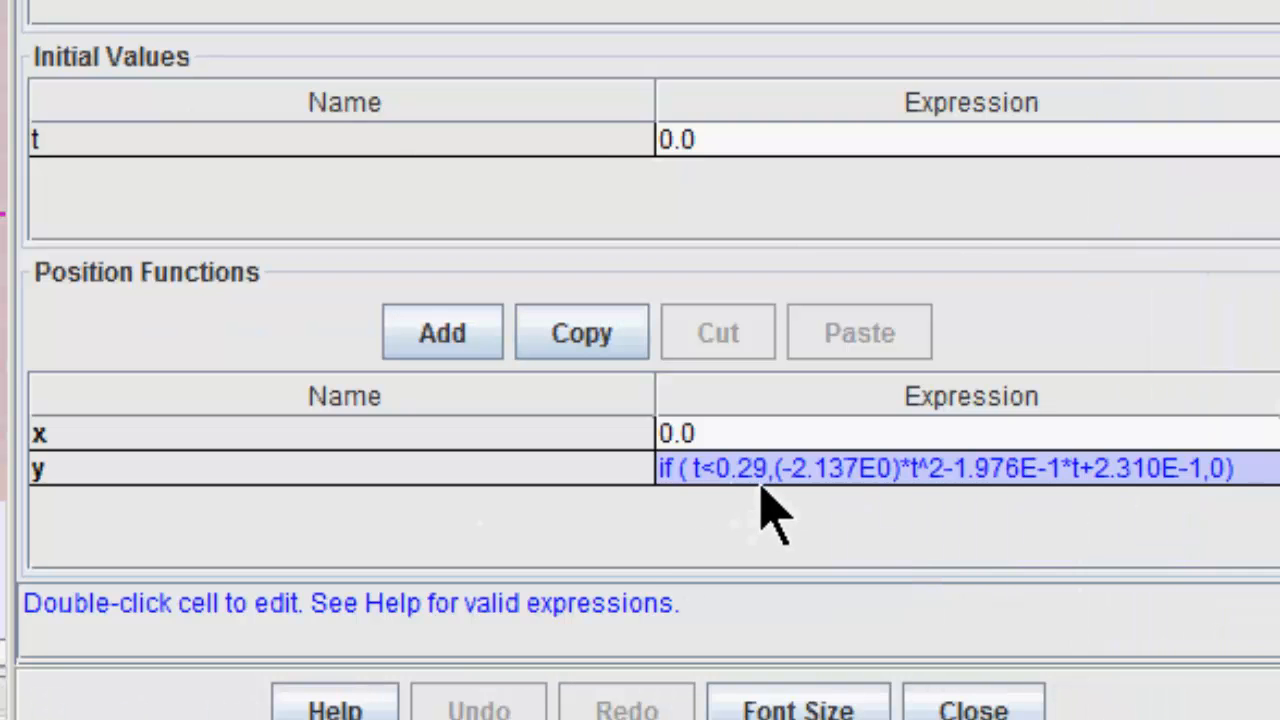
pyautogui.moveTo(685, 500)
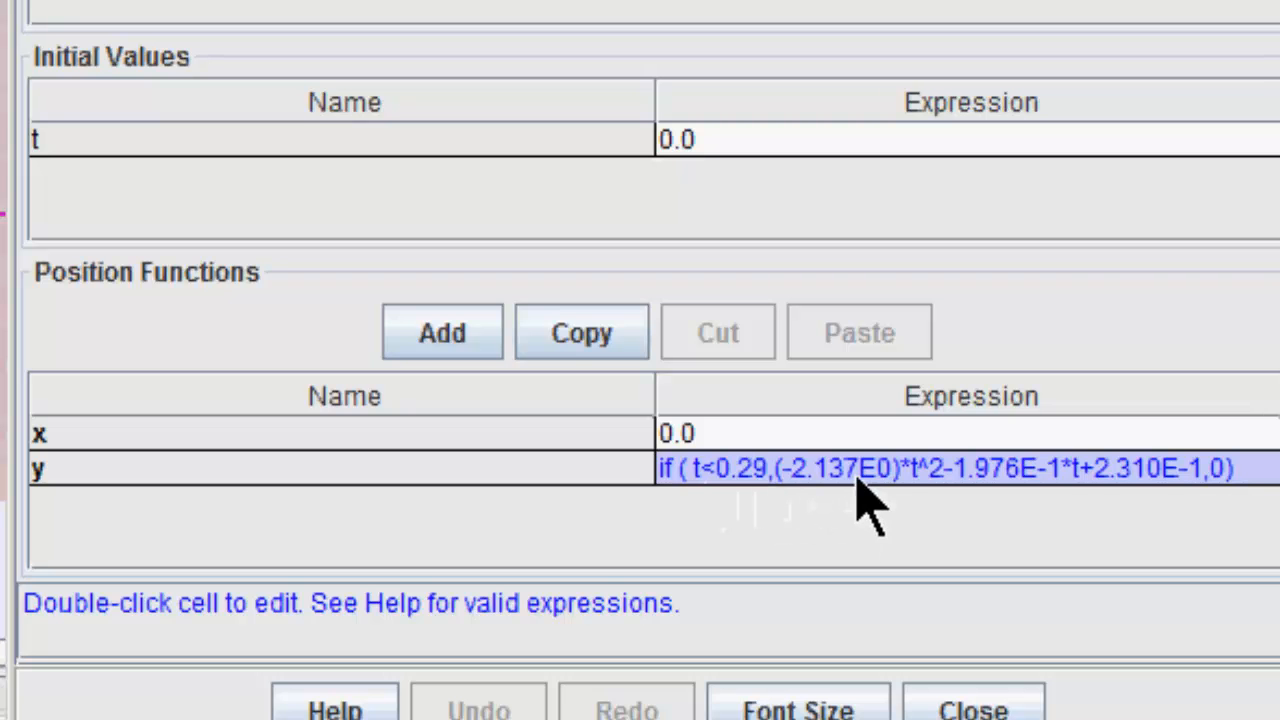
pyautogui.moveTo(925, 505)
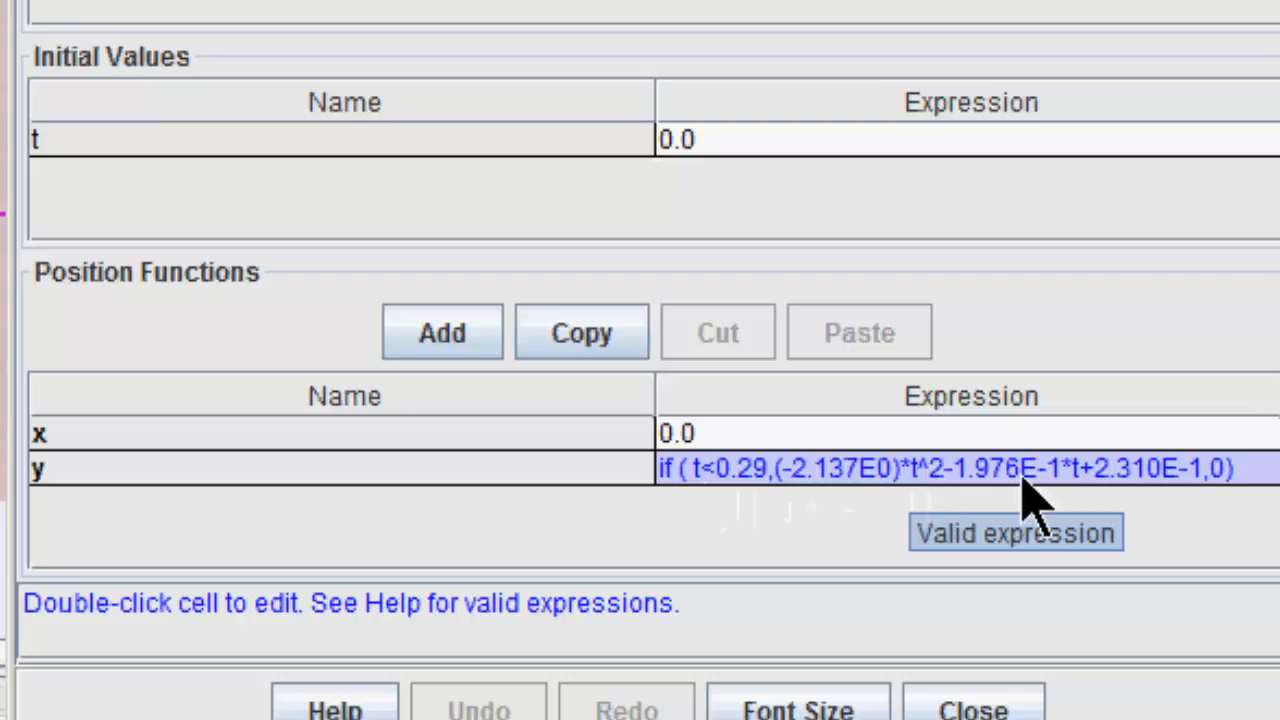
pyautogui.moveTo(1190, 490)
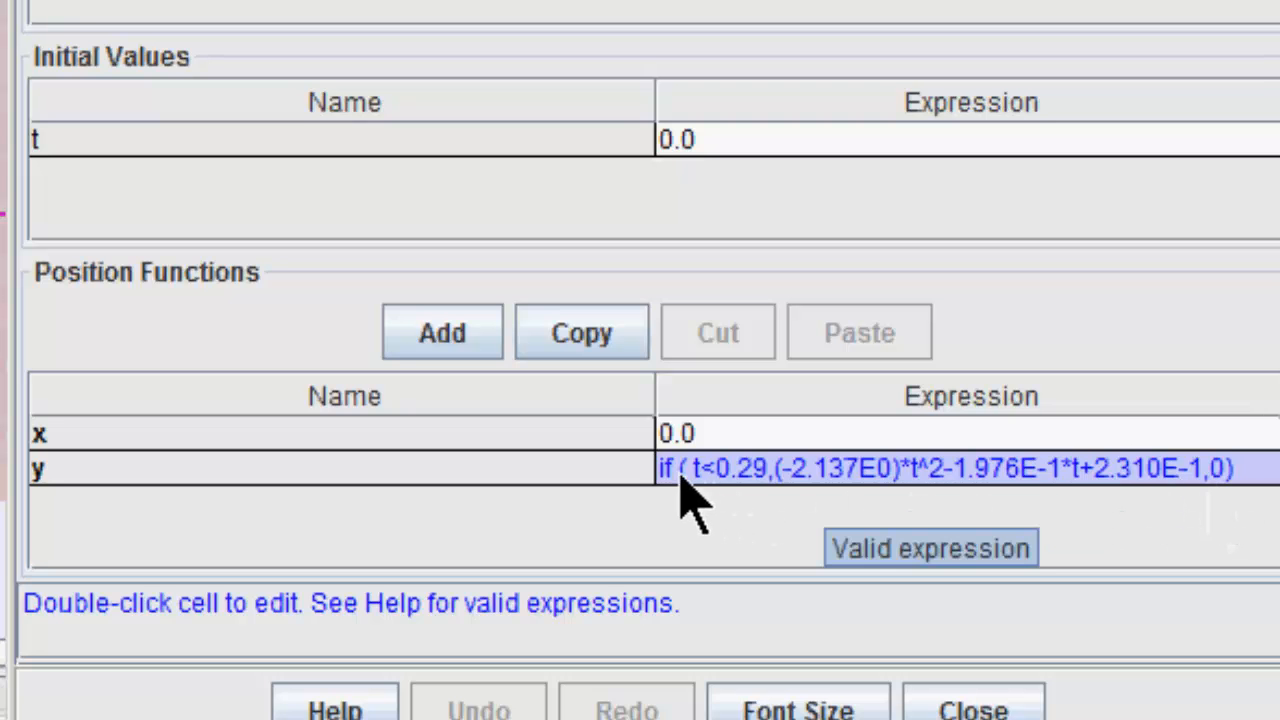
pyautogui.moveTo(820, 510)
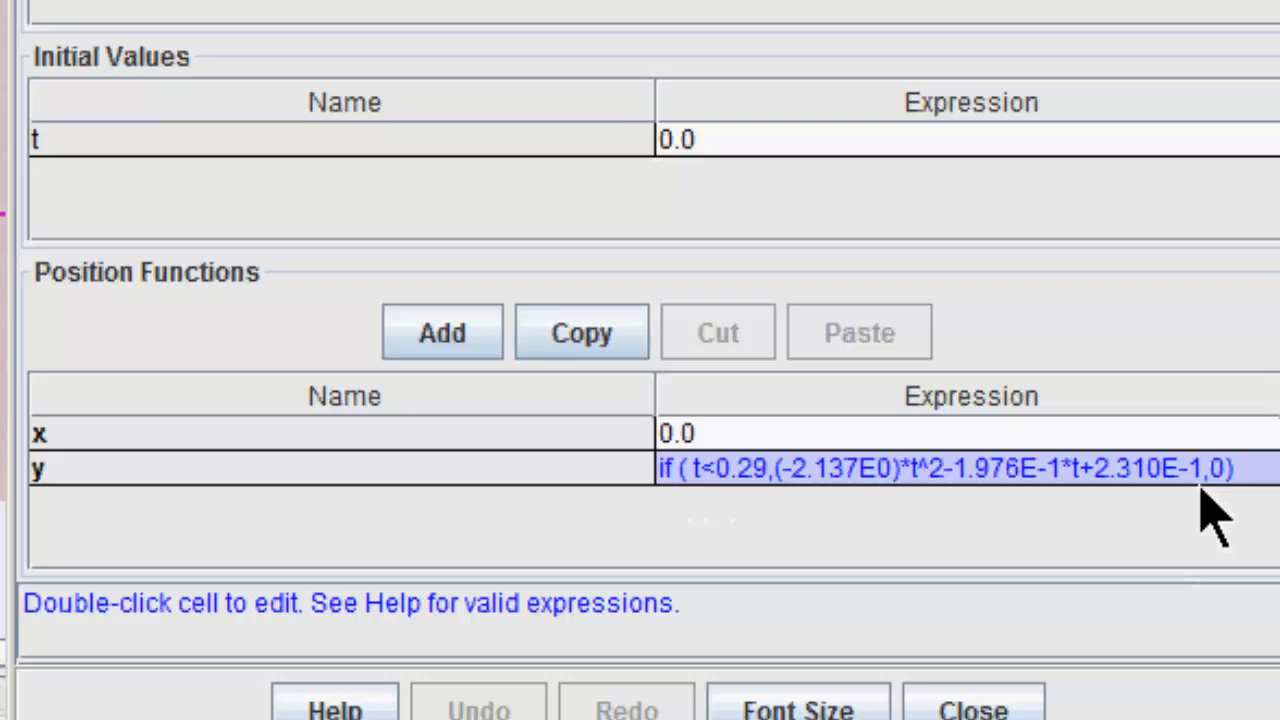
pyautogui.moveTo(975, 705)
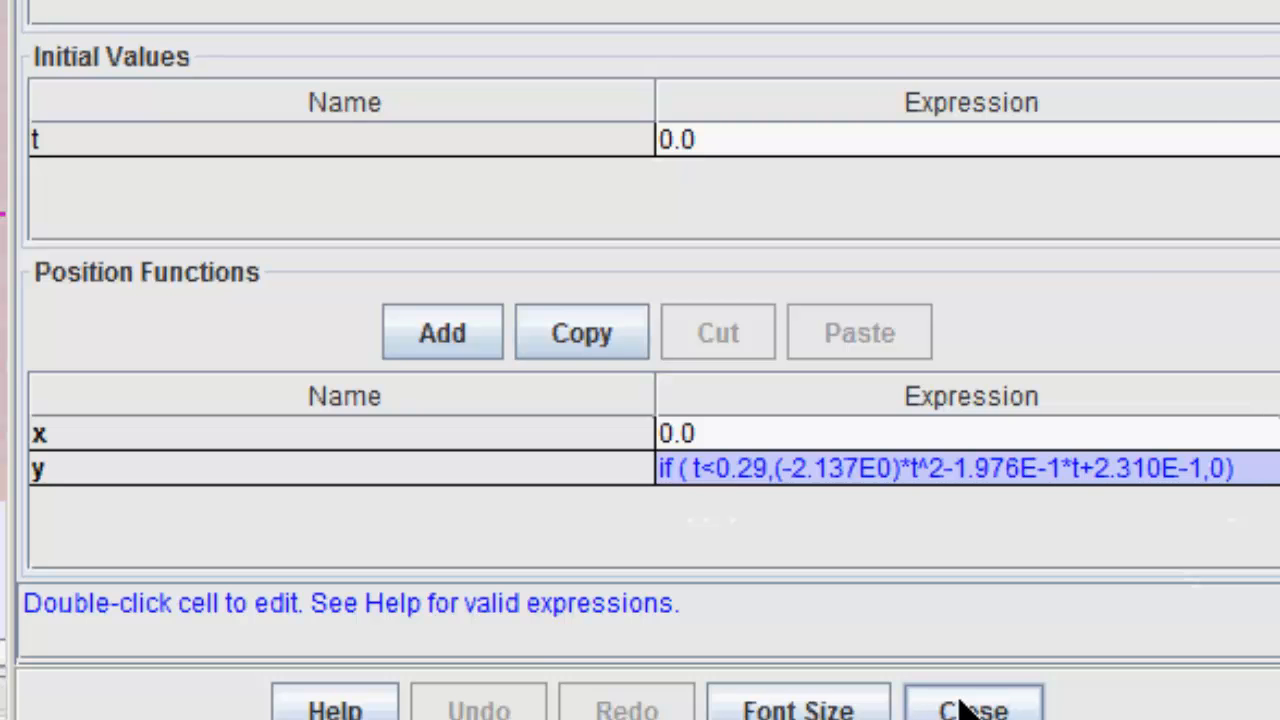
# Close the freefall Model Builder once its piecewise quadratic y expression shows as valid
pyautogui.click(971, 708)
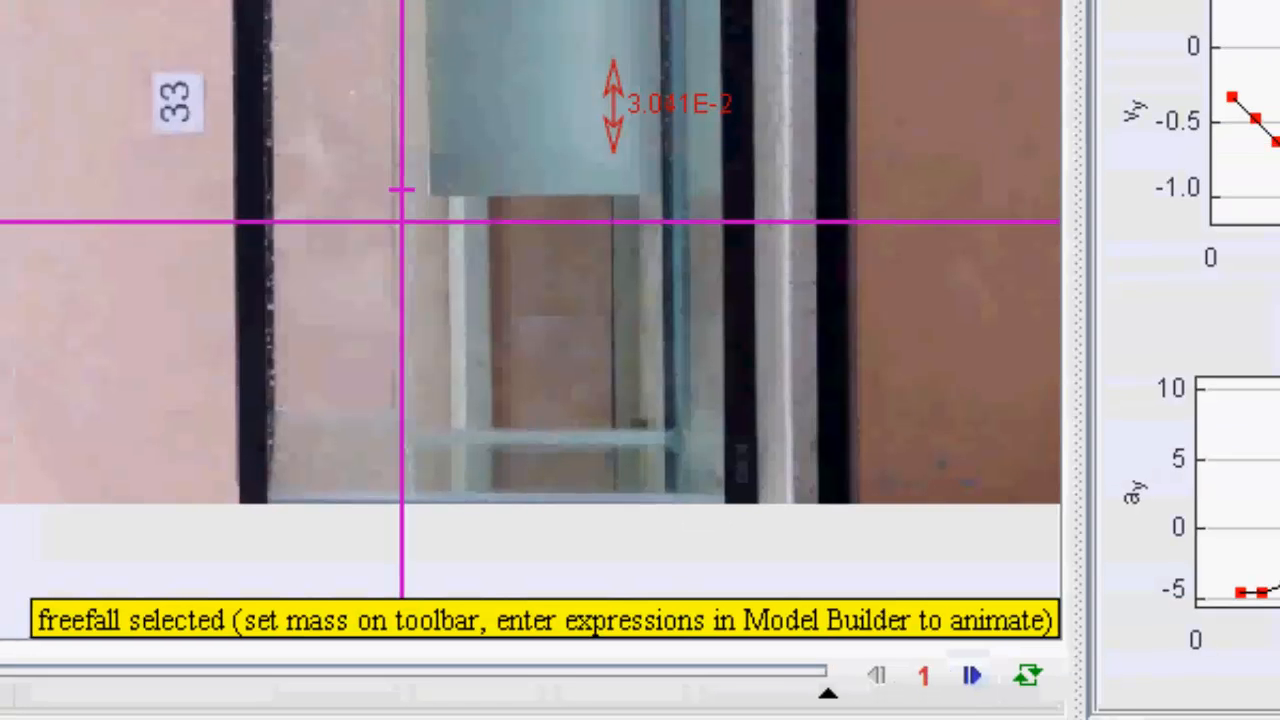
# Parabola-fit mass A's rows 0–8 in Data Tool: A = -2.137, B = -0.1976, C = 0.231
pyautogui.rightClick(895, 218)
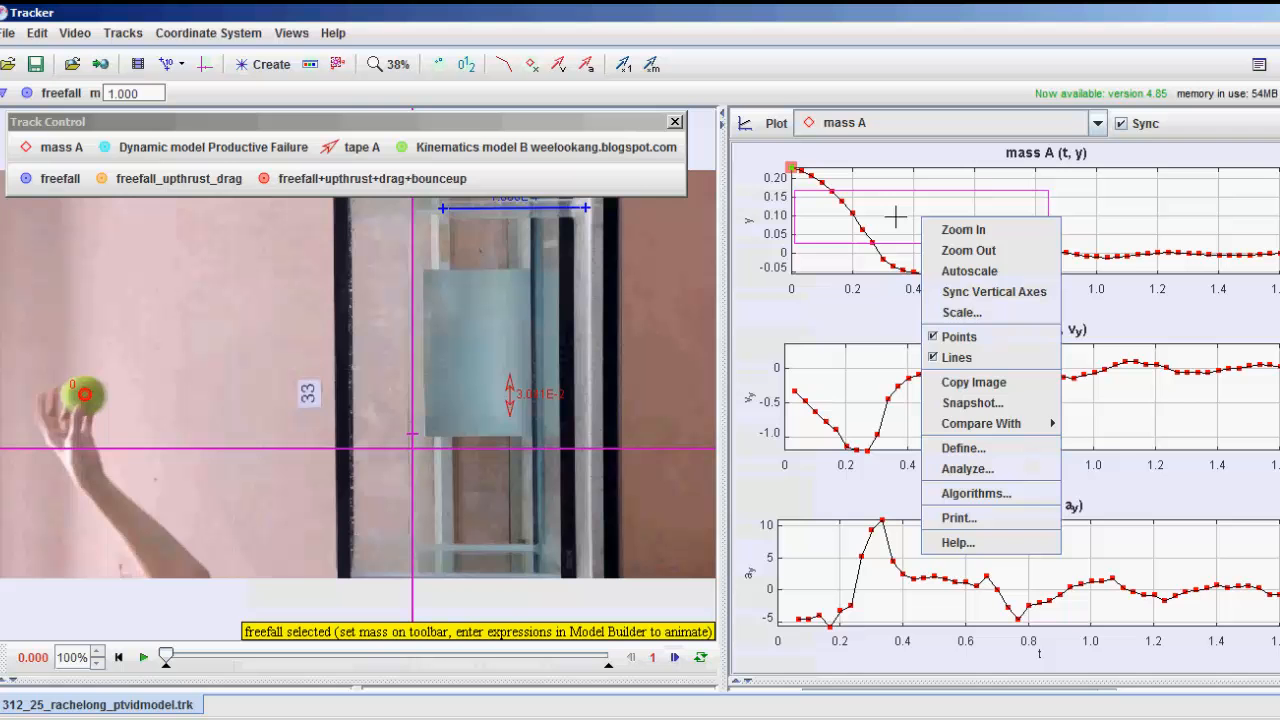
pyautogui.moveTo(967, 469)
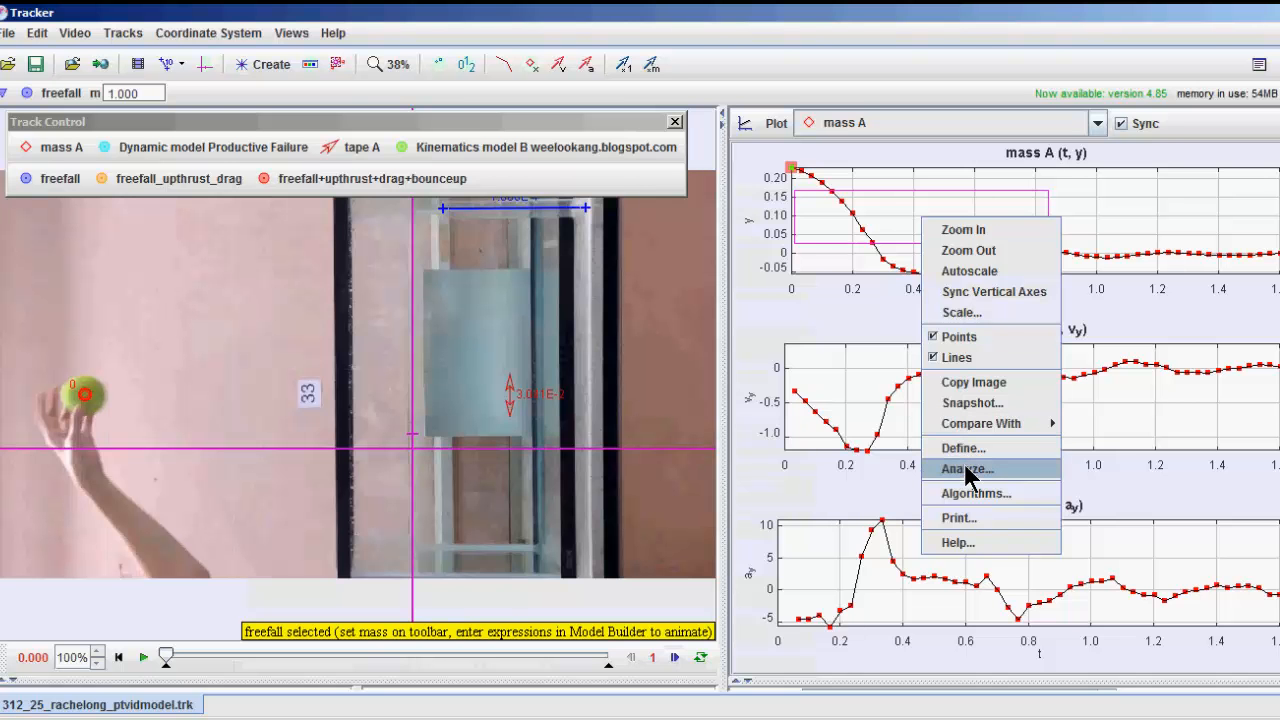
pyautogui.click(965, 469)
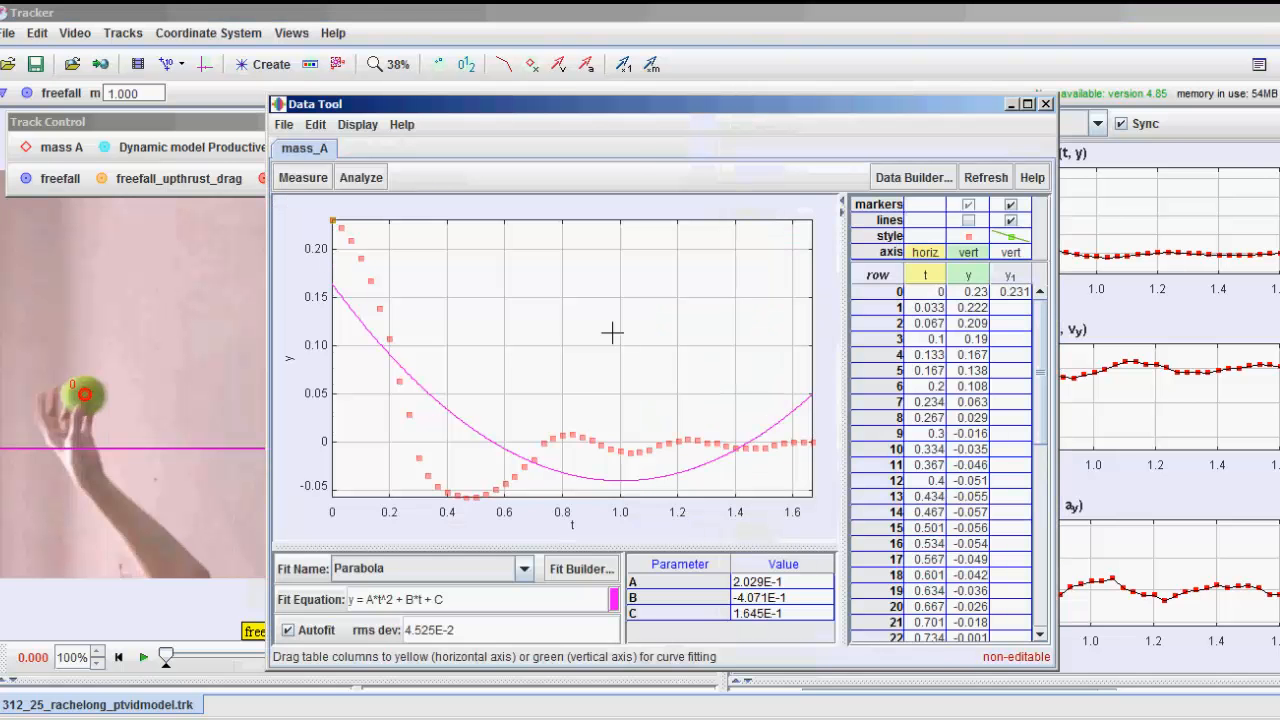
pyautogui.moveTo(630, 113)
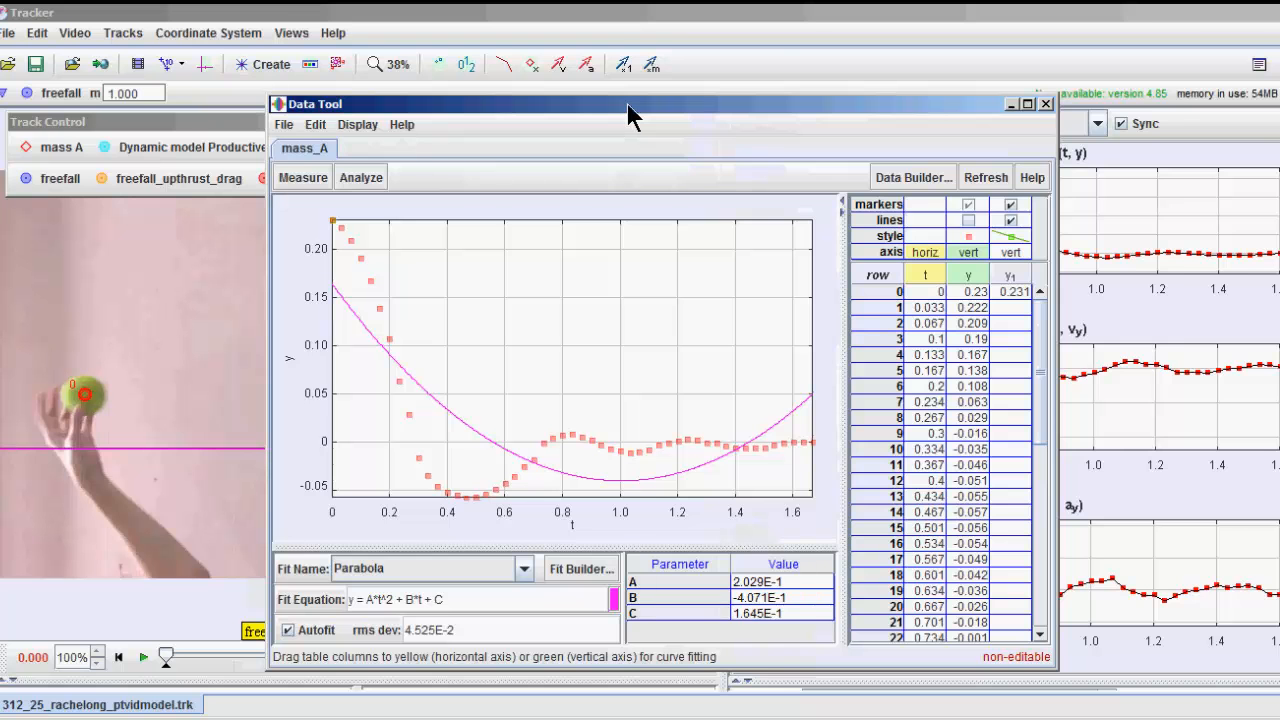
pyautogui.click(1026, 103)
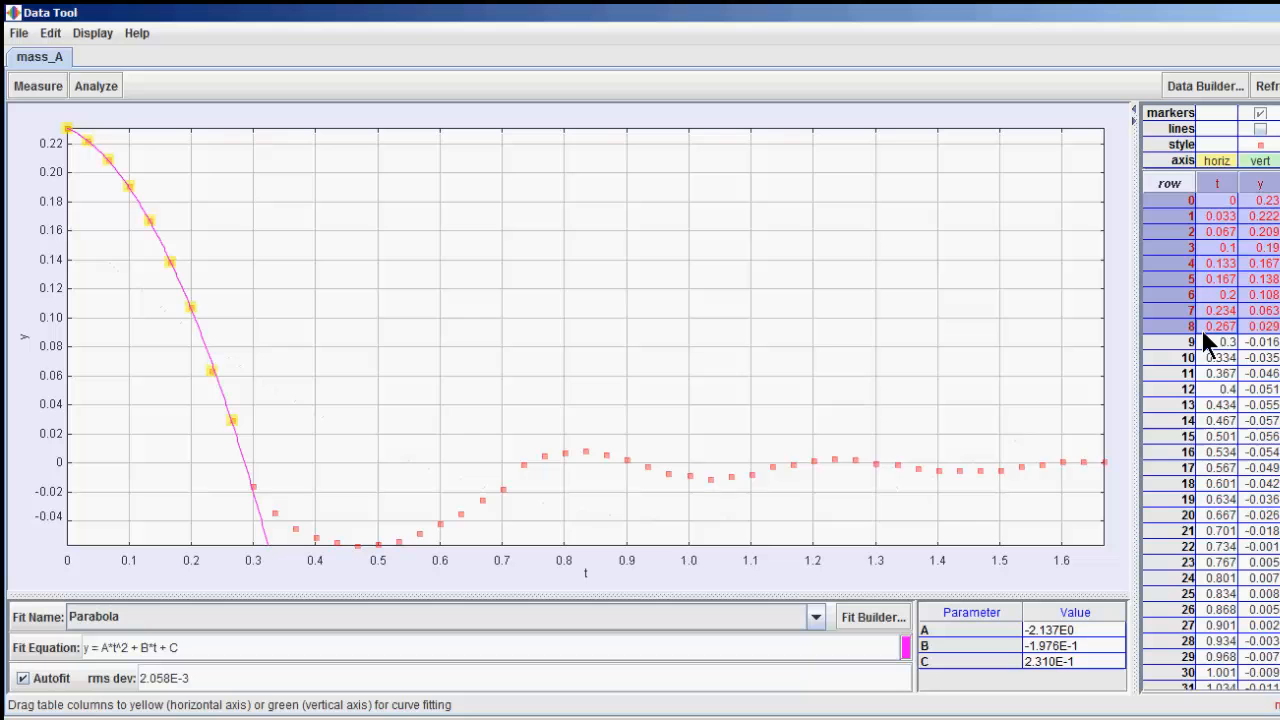
pyautogui.moveTo(1240, 218)
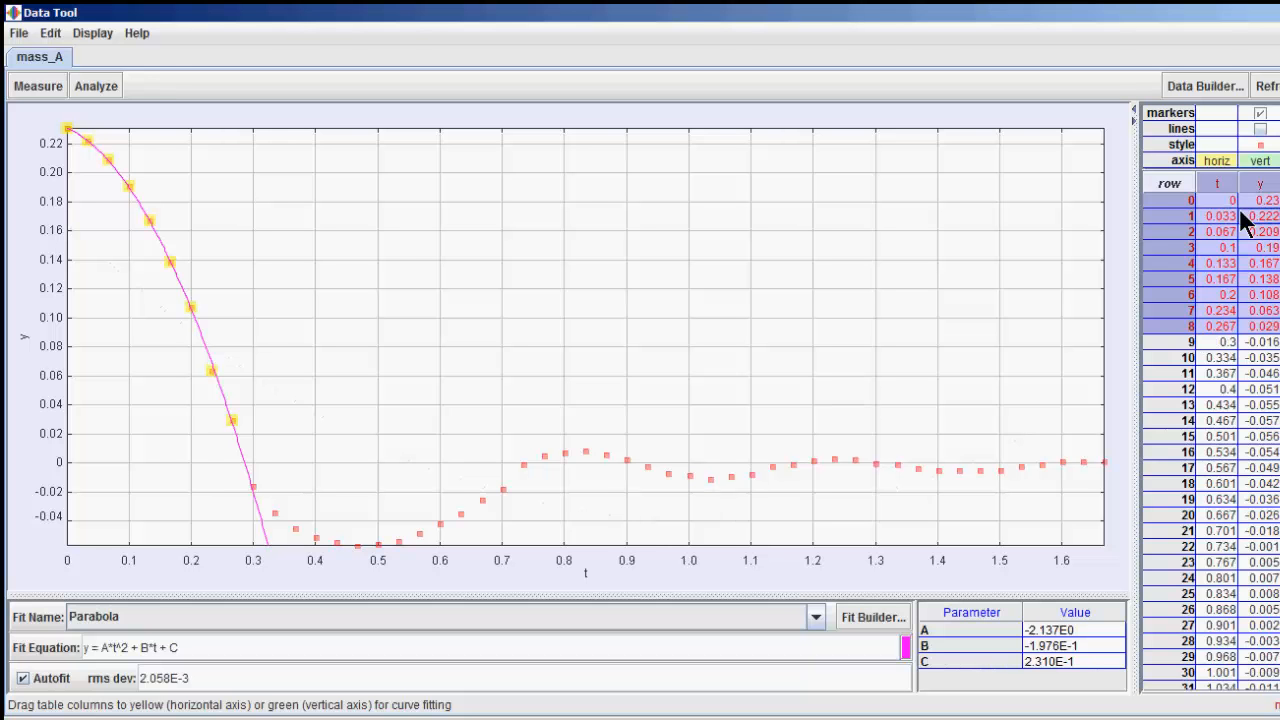
pyautogui.moveTo(190, 628)
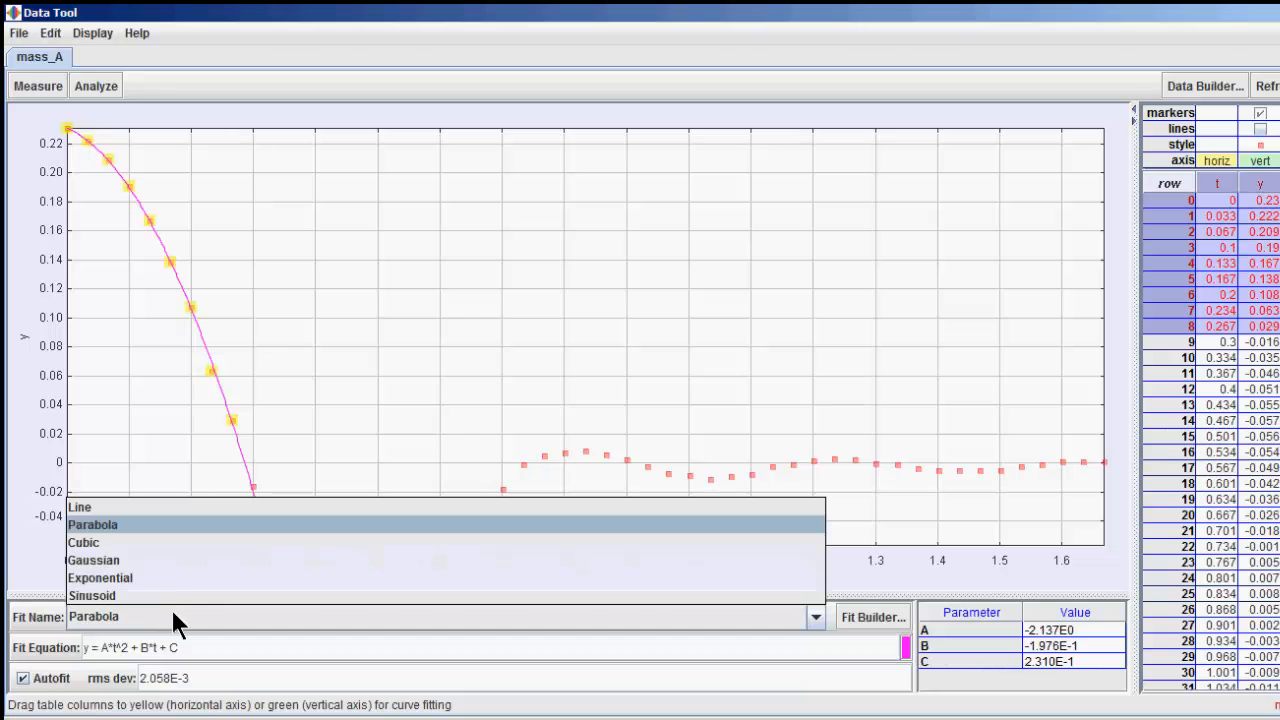
pyautogui.click(93, 524)
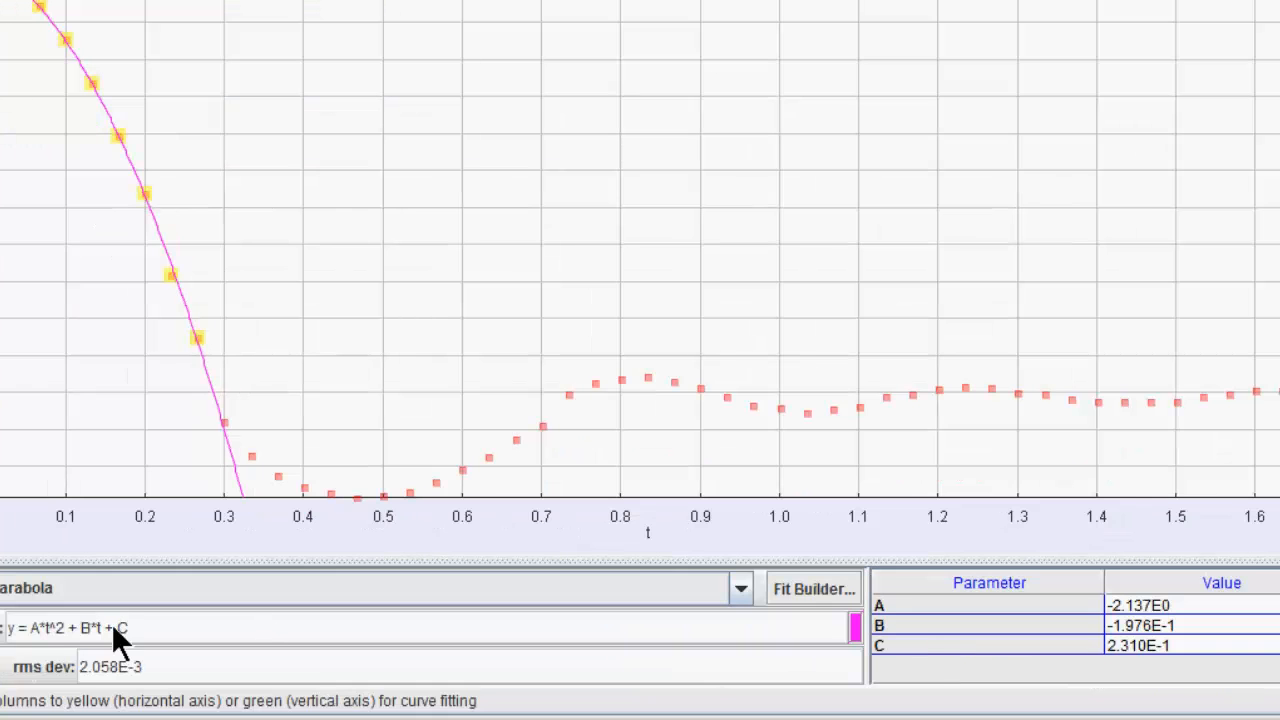
pyautogui.click(1180, 605)
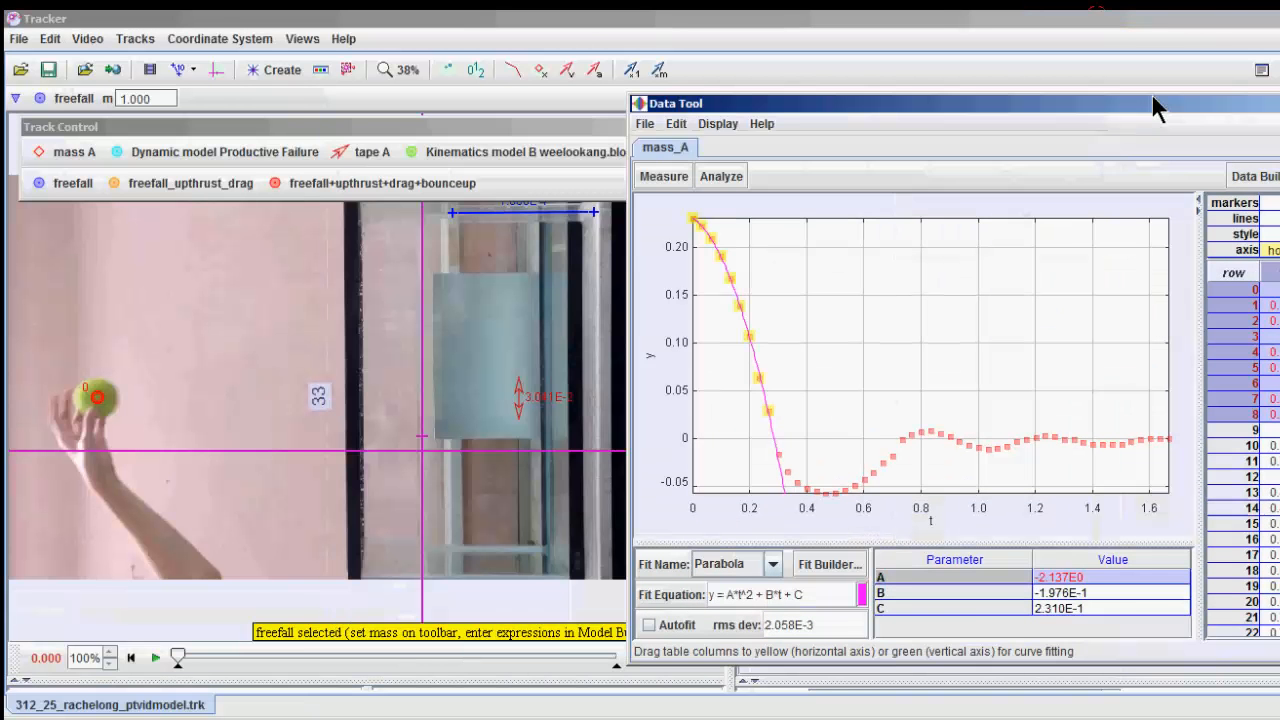
# Set freefall's y to if(t<0.29, parabola with -2.137, -0.1976, 0.231, 0)
pyautogui.rightClick(72, 183)
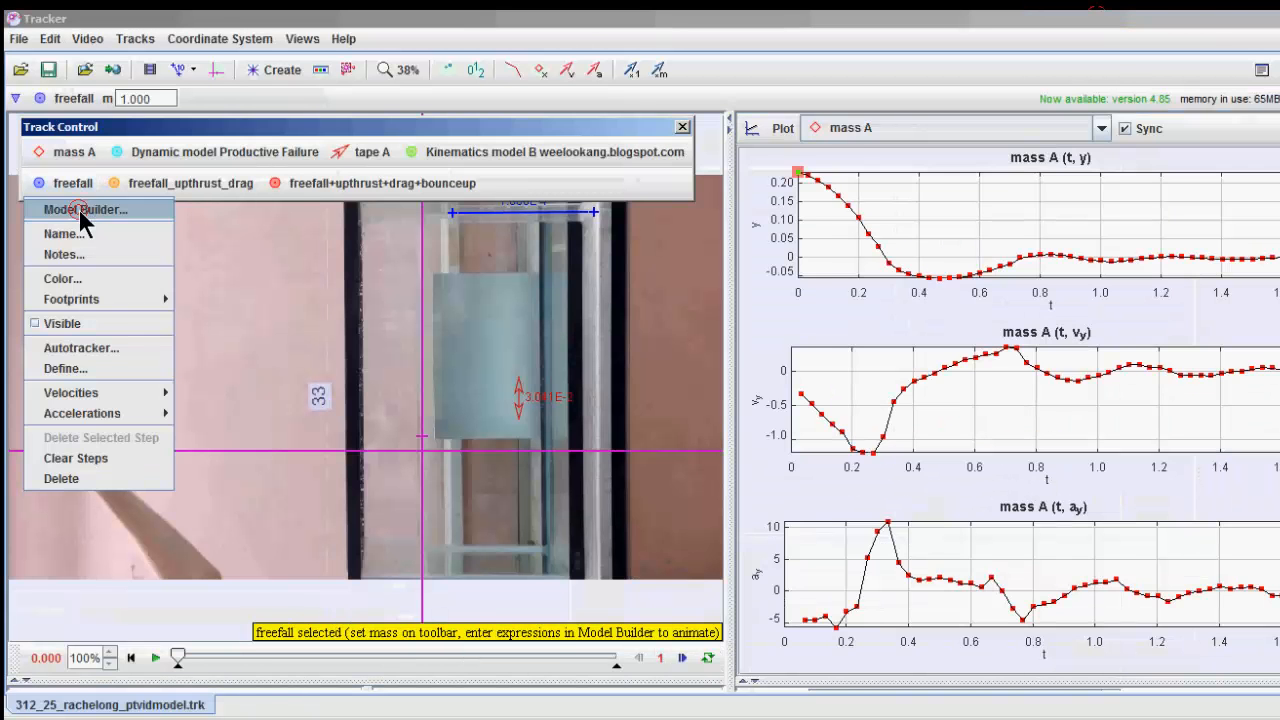
pyautogui.click(84, 209)
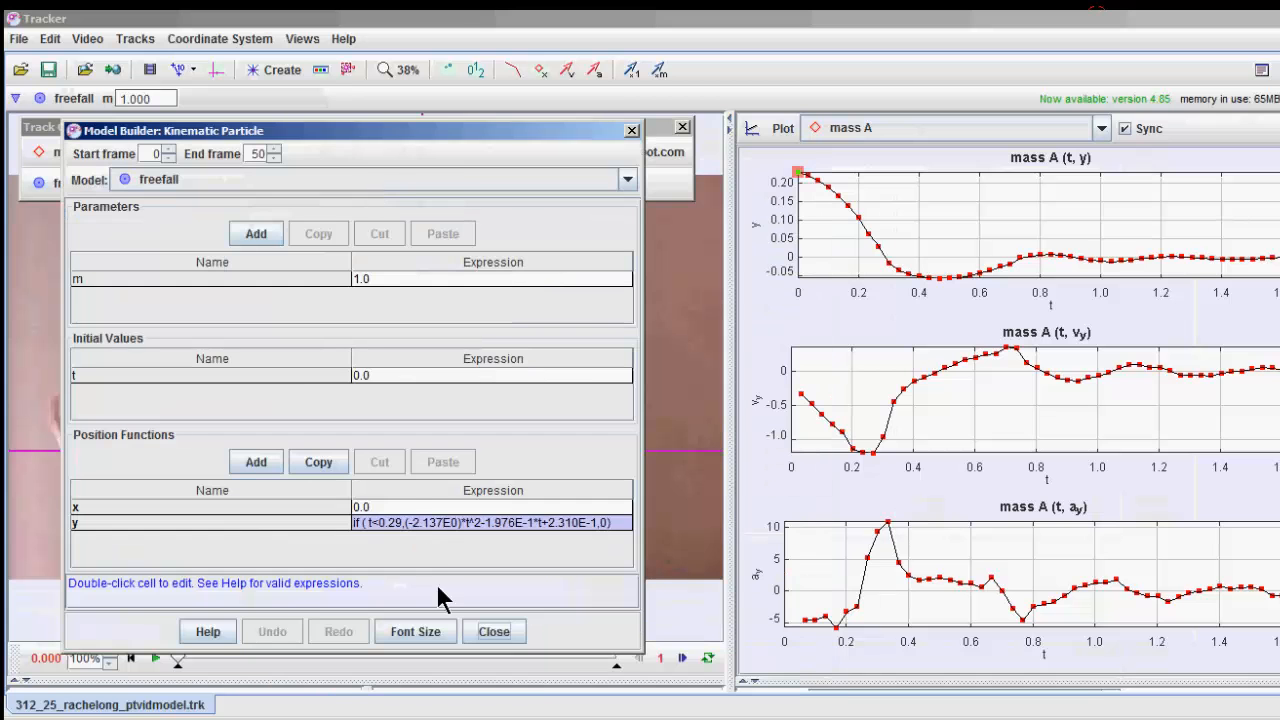
pyautogui.doubleClick(487, 522)
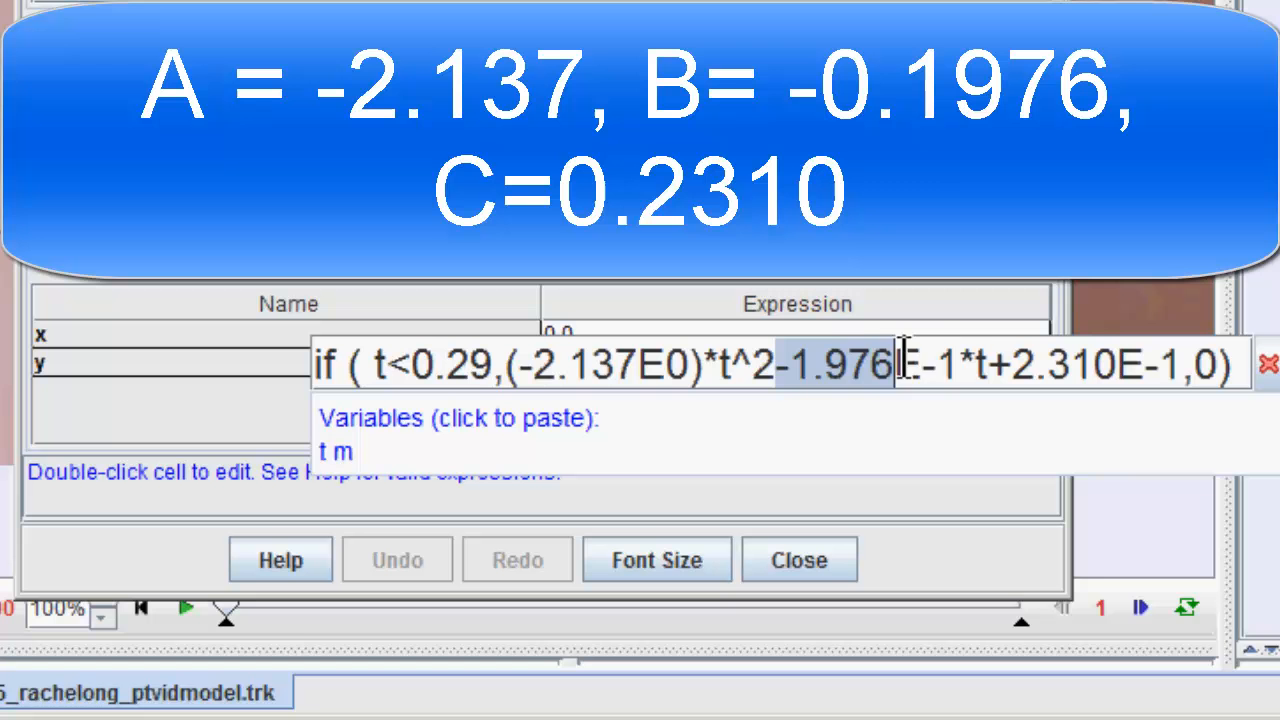
pyautogui.click(790, 363)
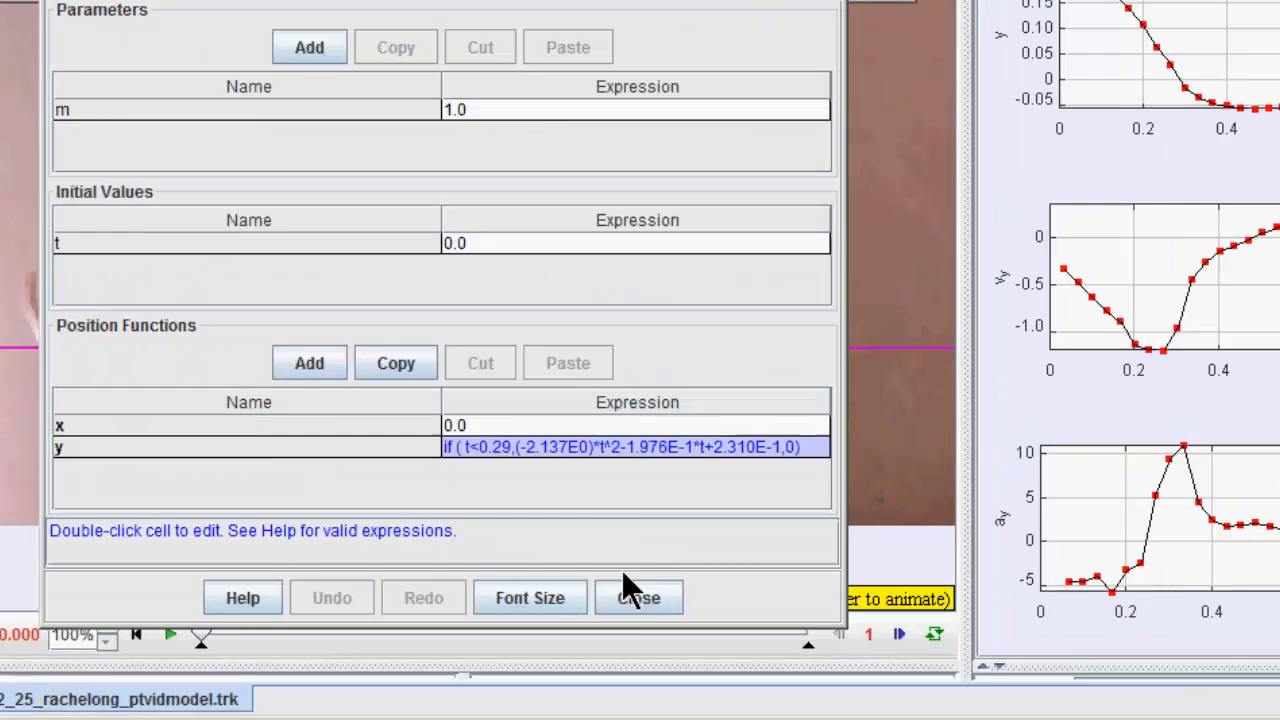
# Close Model Builder and play the video, comparing the blue freefall curve with mass A
pyautogui.click(638, 597)
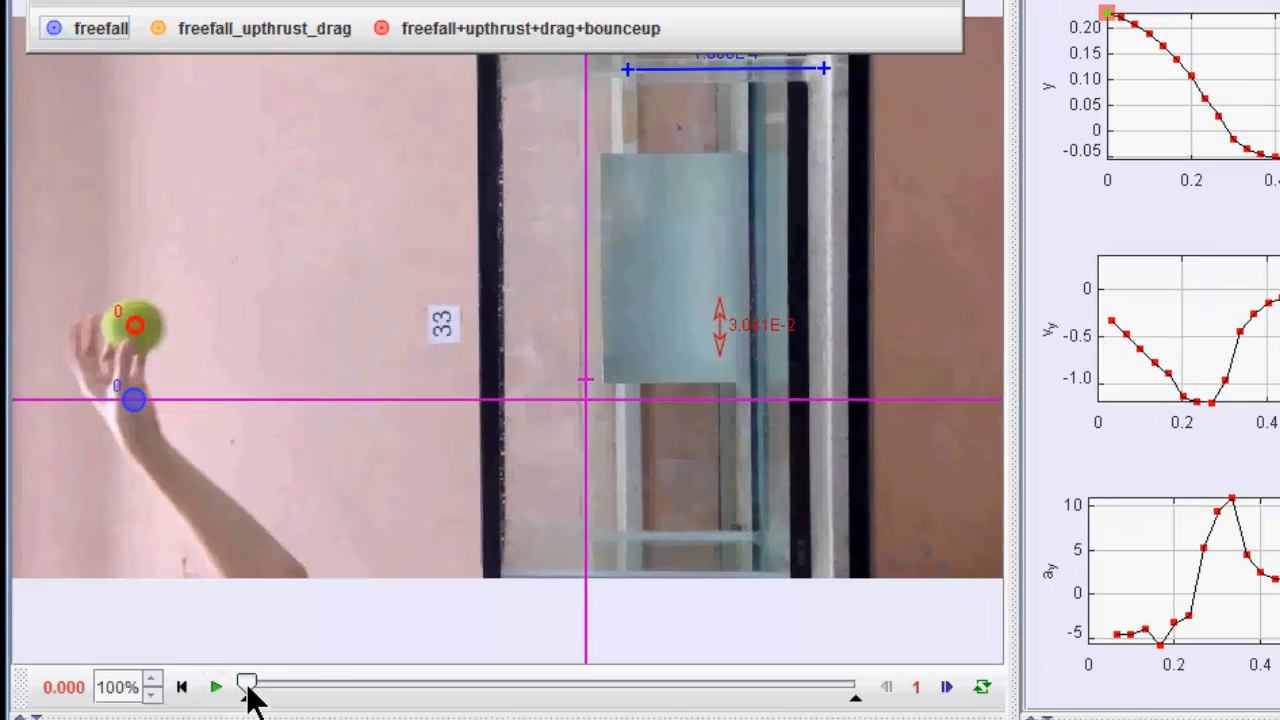
pyautogui.moveTo(247, 684); pyautogui.dragTo(297, 684)
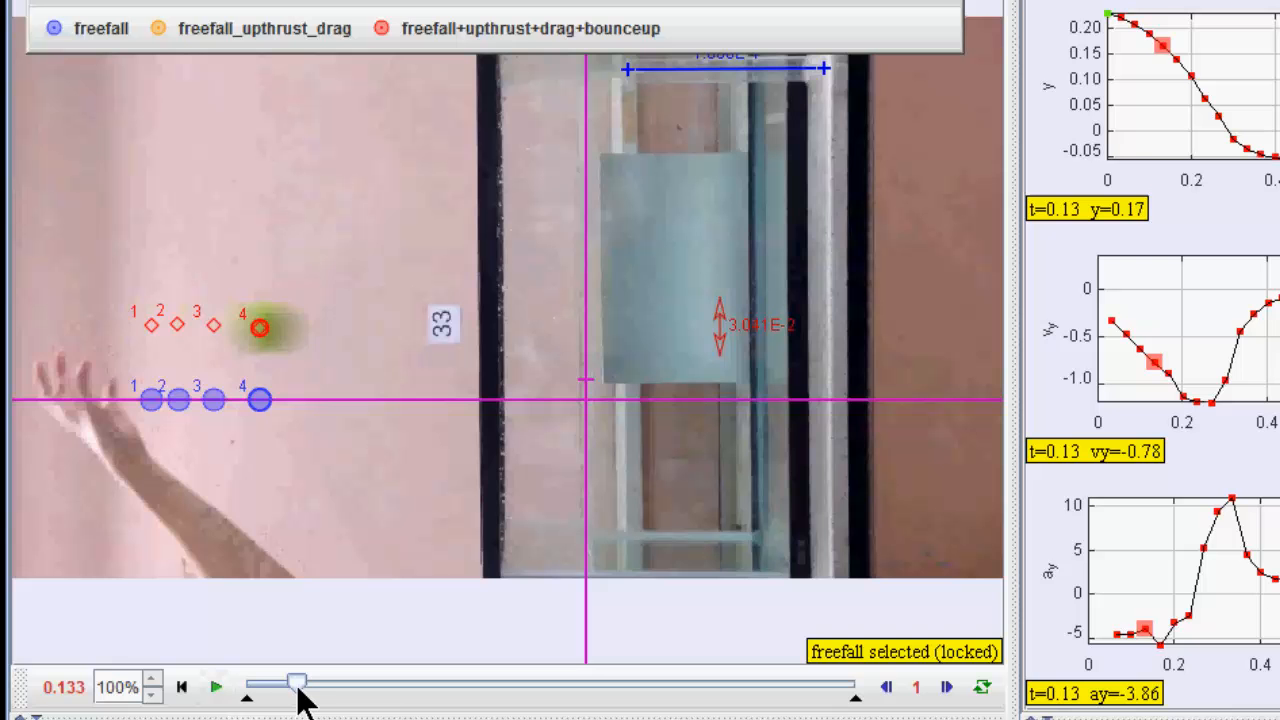
pyautogui.click(217, 687)
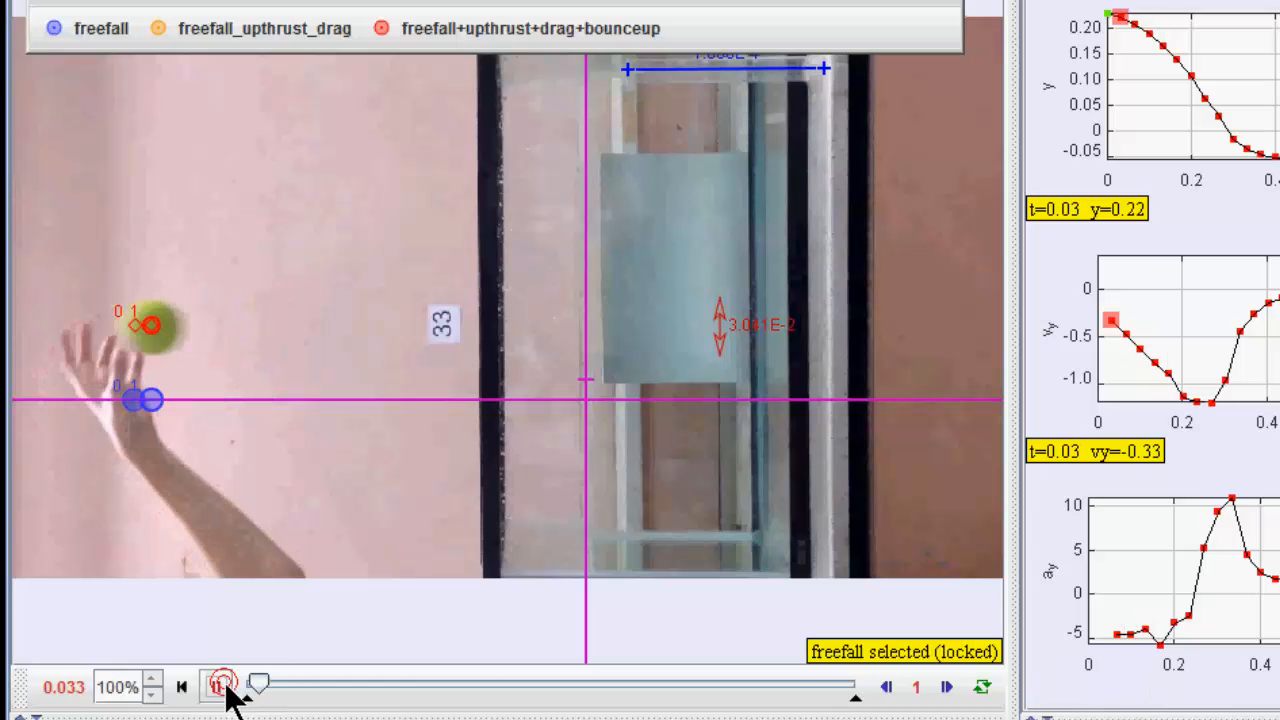
pyautogui.click(218, 687)
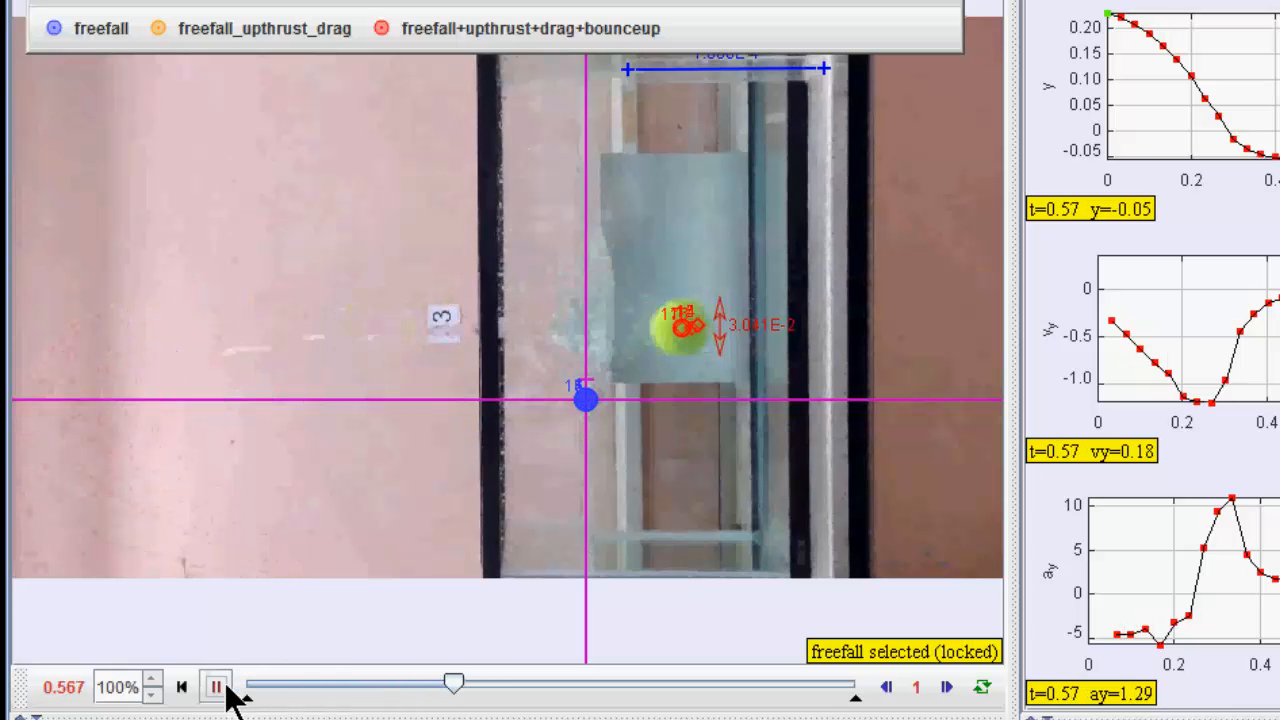
pyautogui.click(216, 686)
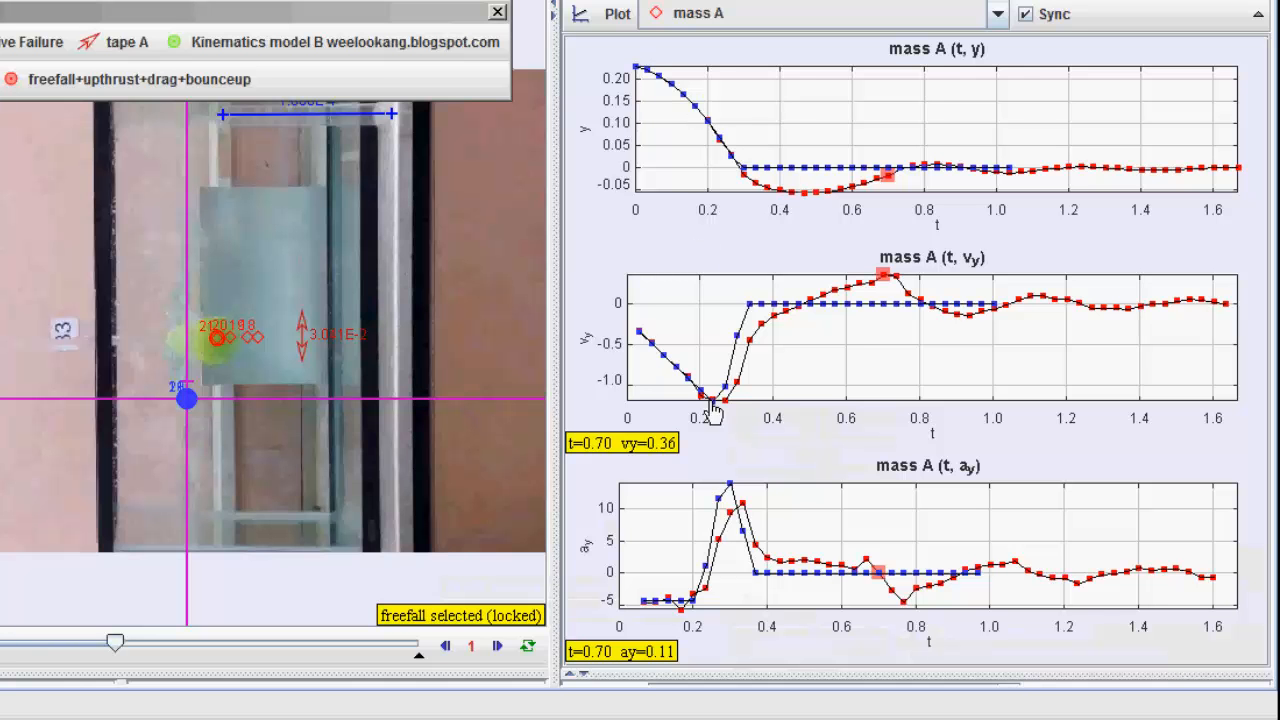
pyautogui.moveTo(800, 320)
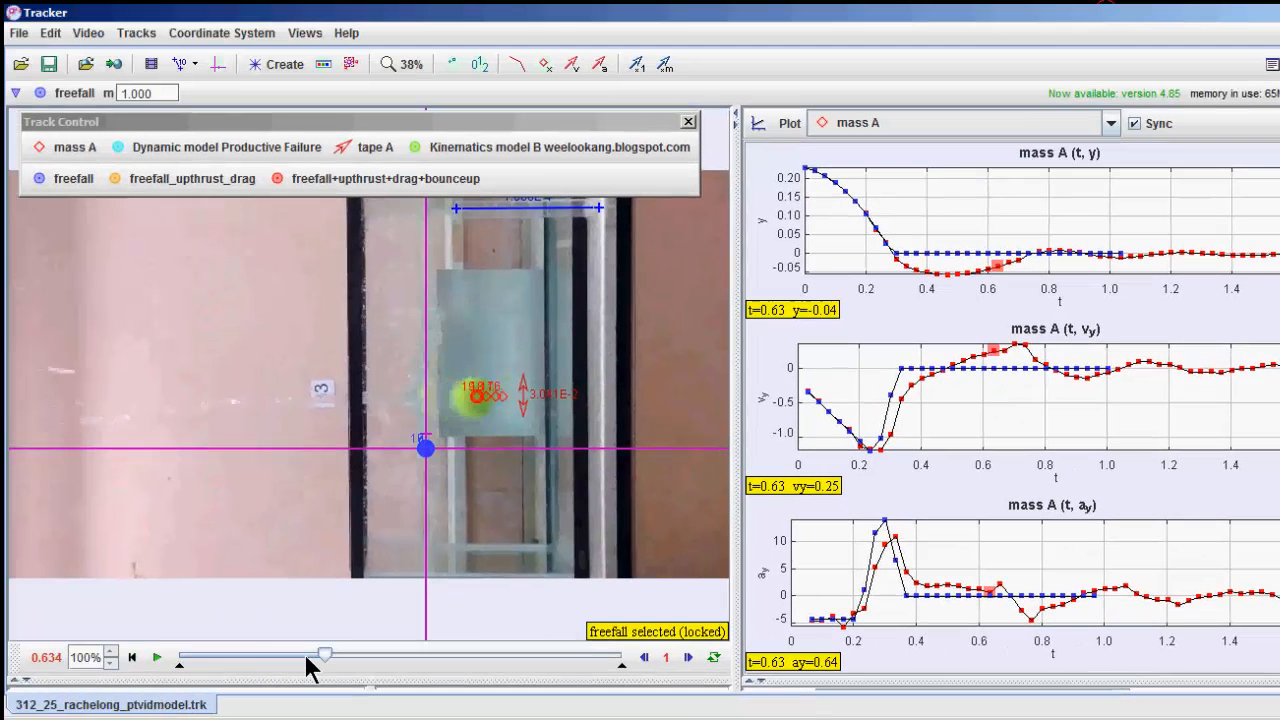
# Enter the freefall_upthrust_drag nested if expression and toggle plot Lines to show its orange points
pyautogui.moveTo(325, 657); pyautogui.dragTo(210, 657)
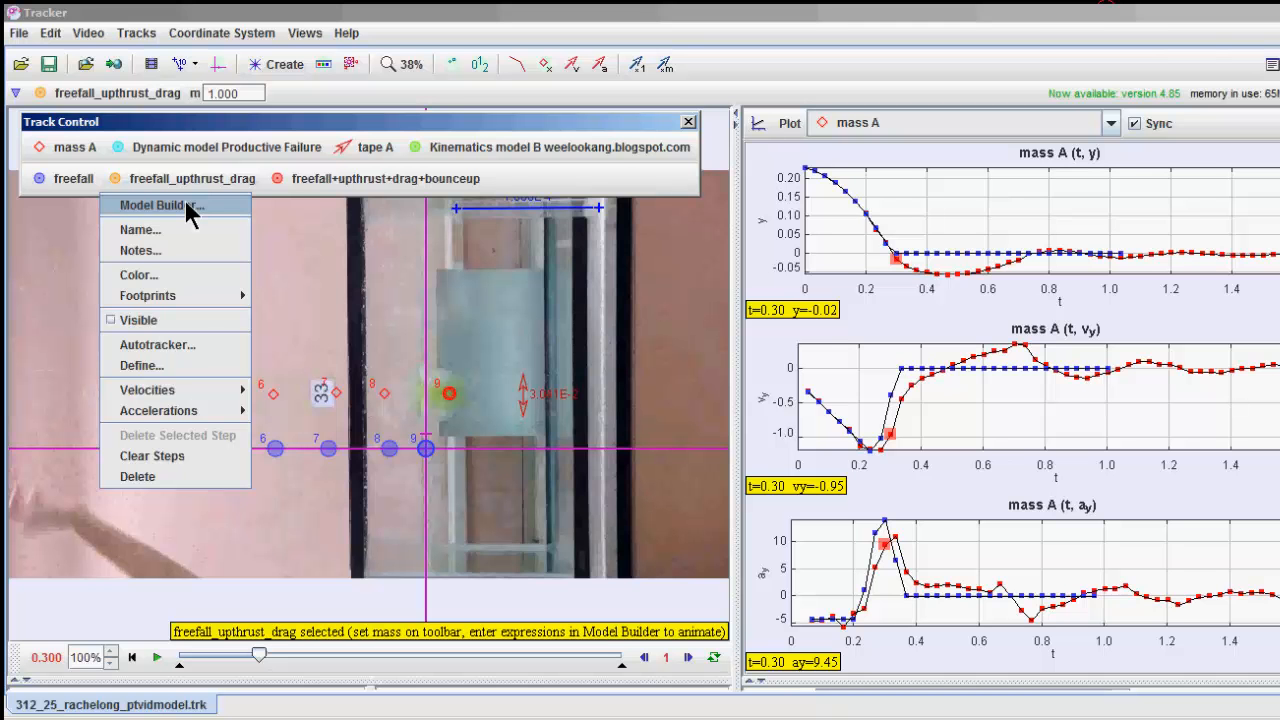
pyautogui.click(161, 205)
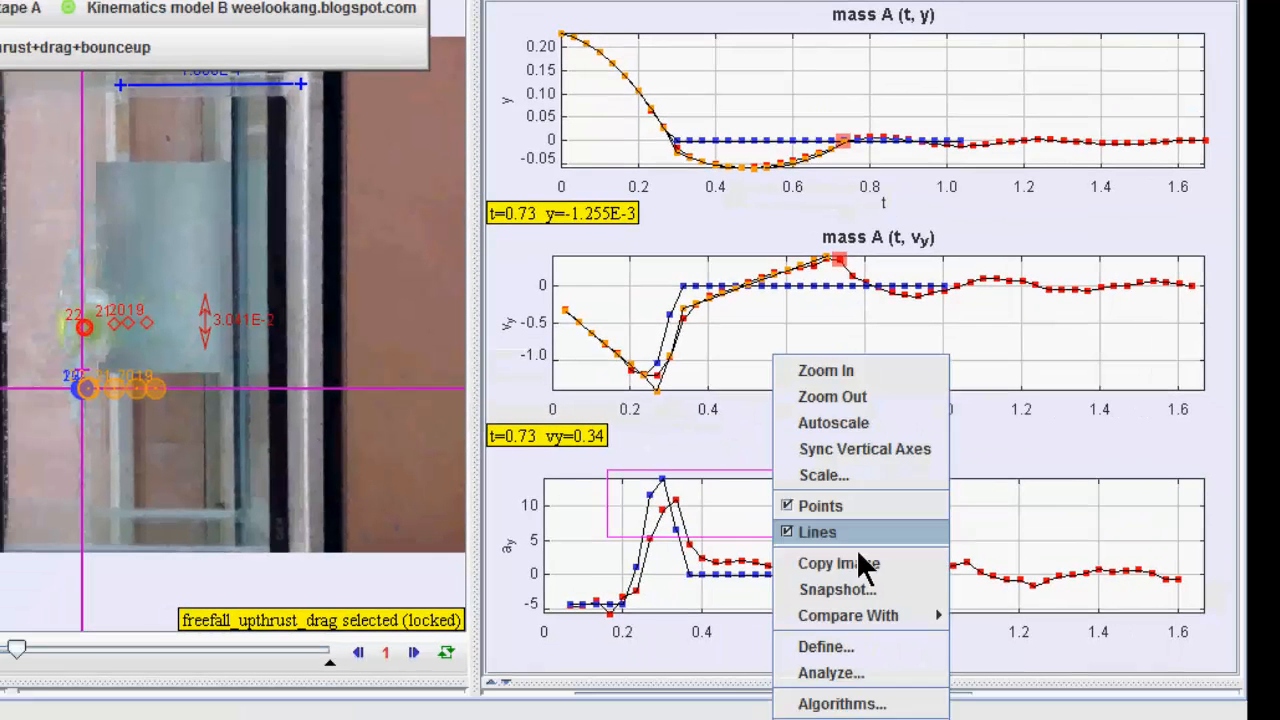
pyautogui.click(817, 531)
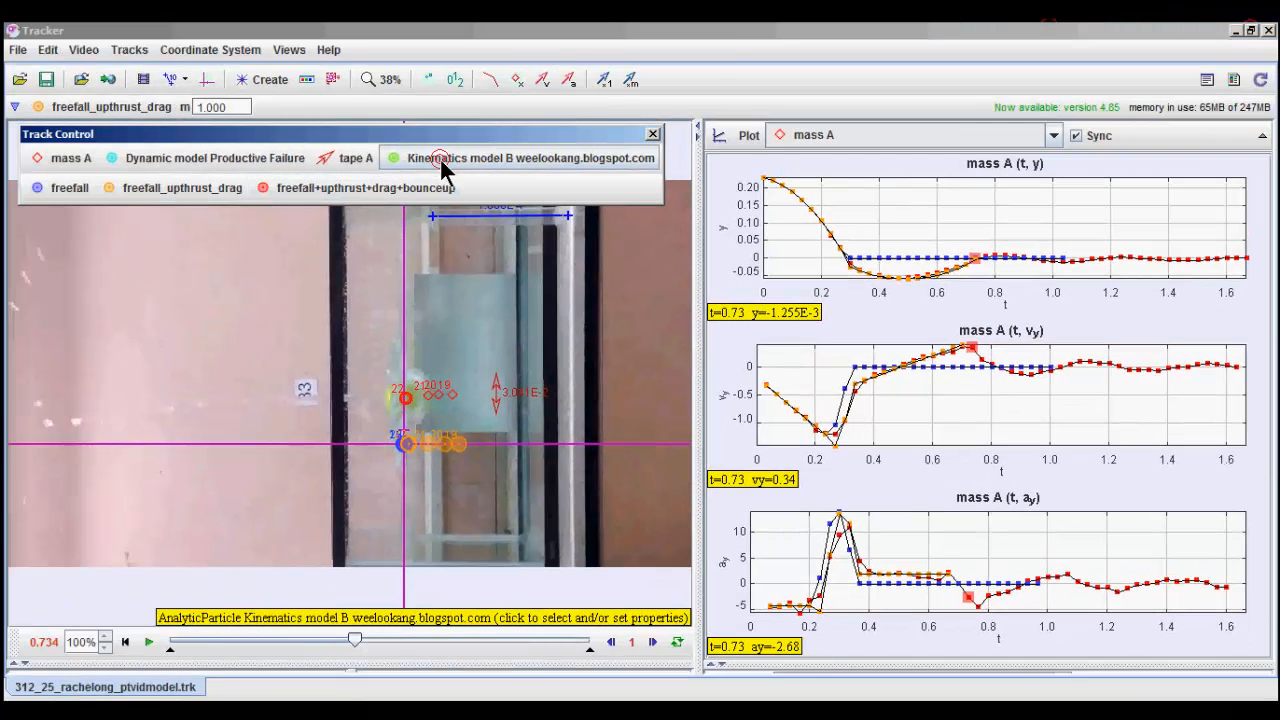
pyautogui.click(437, 157)
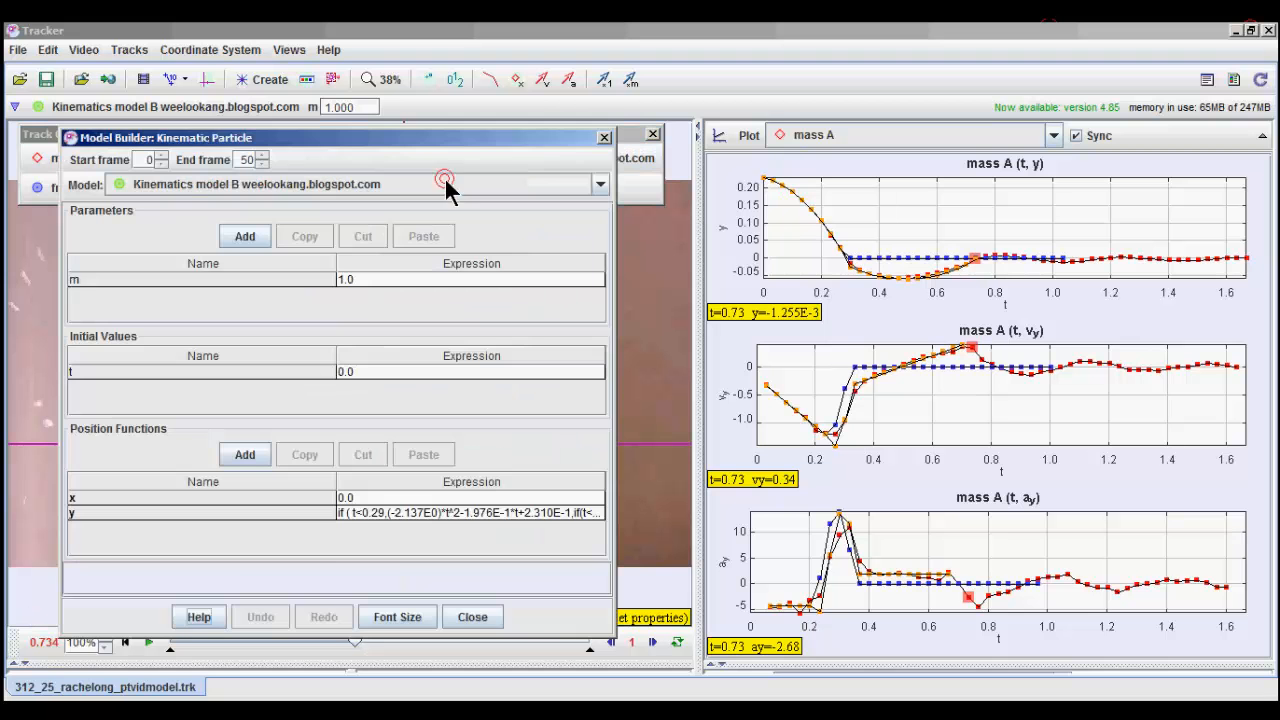
pyautogui.click(470, 512)
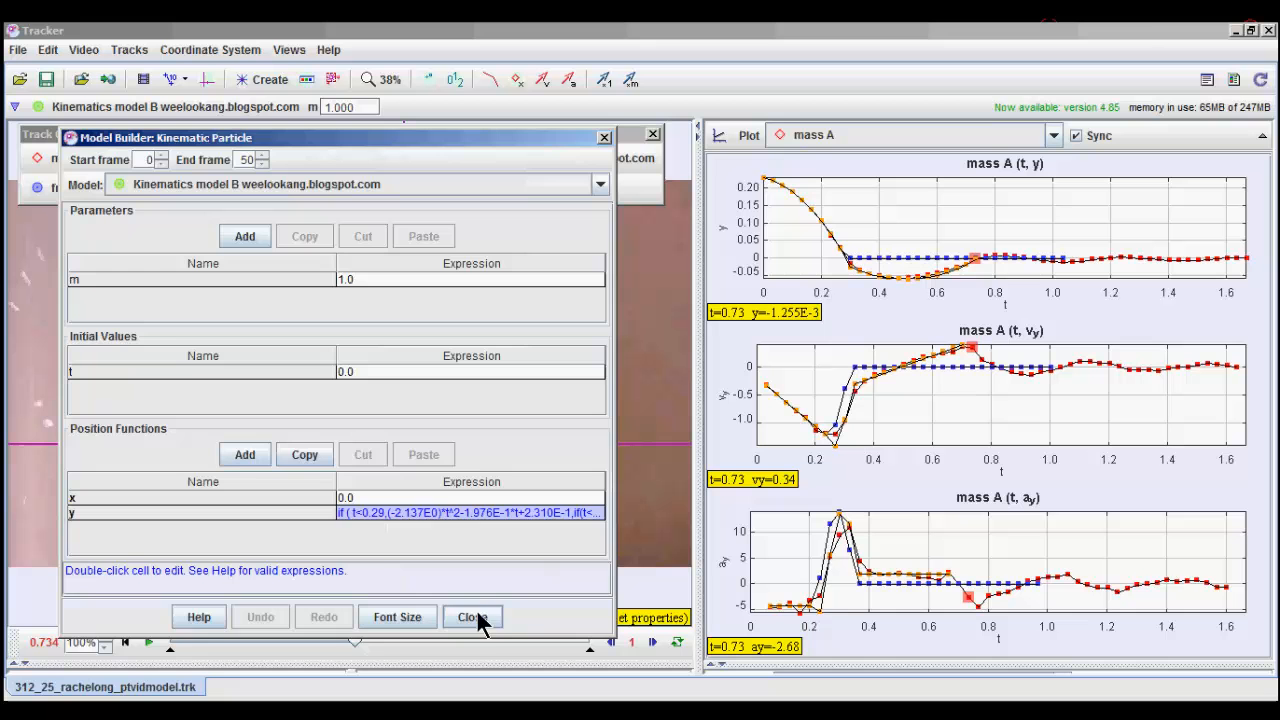
pyautogui.click(472, 617)
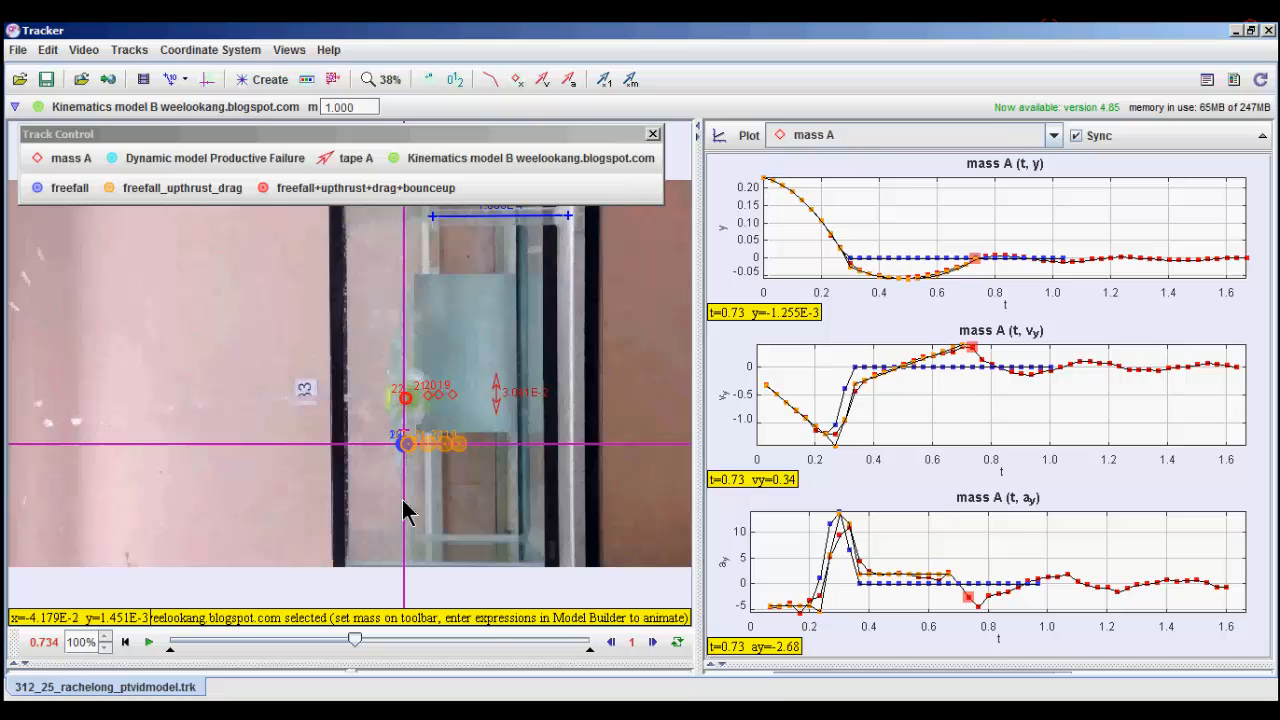
pyautogui.moveTo(425, 432)
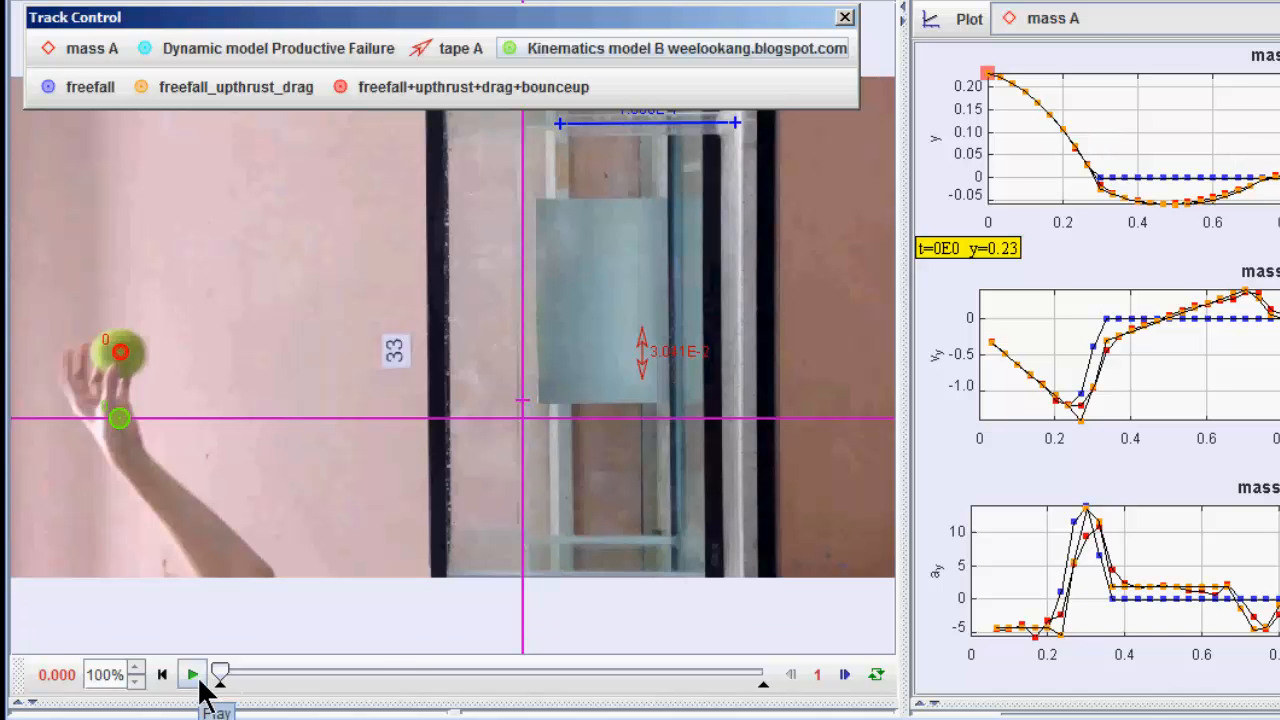
pyautogui.click(192, 674)
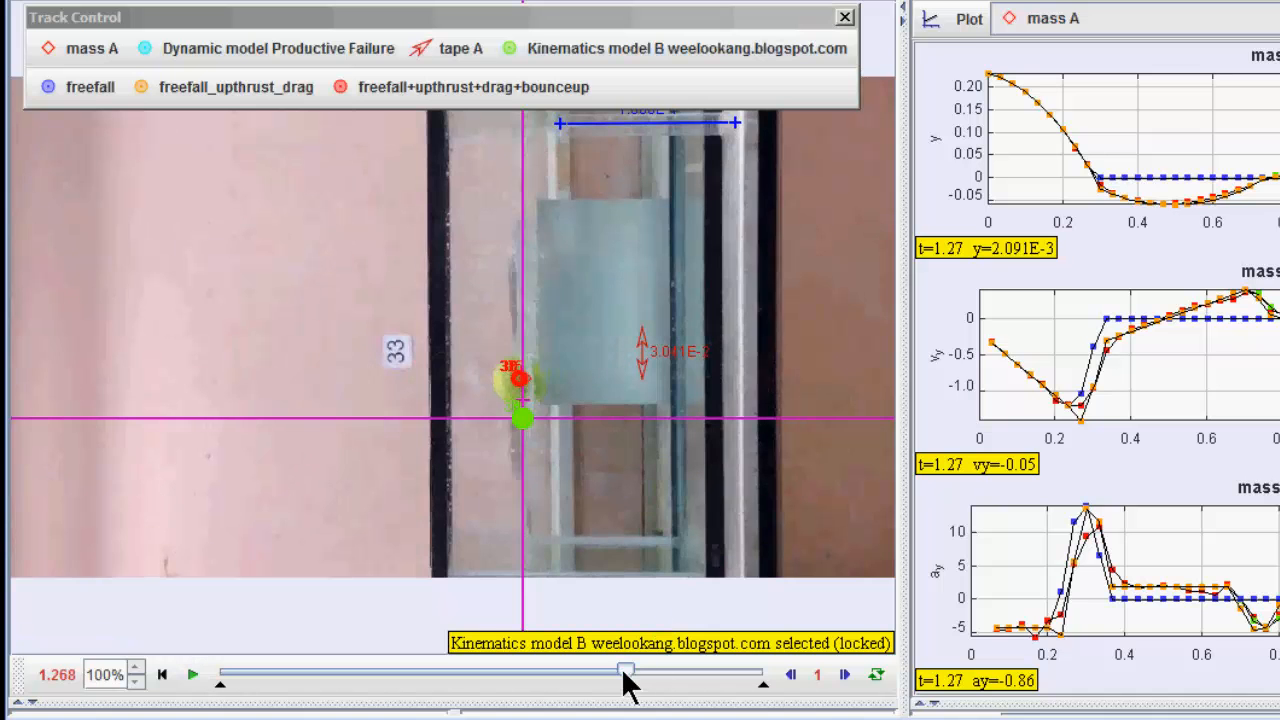
pyautogui.moveTo(625, 673); pyautogui.dragTo(270, 673)
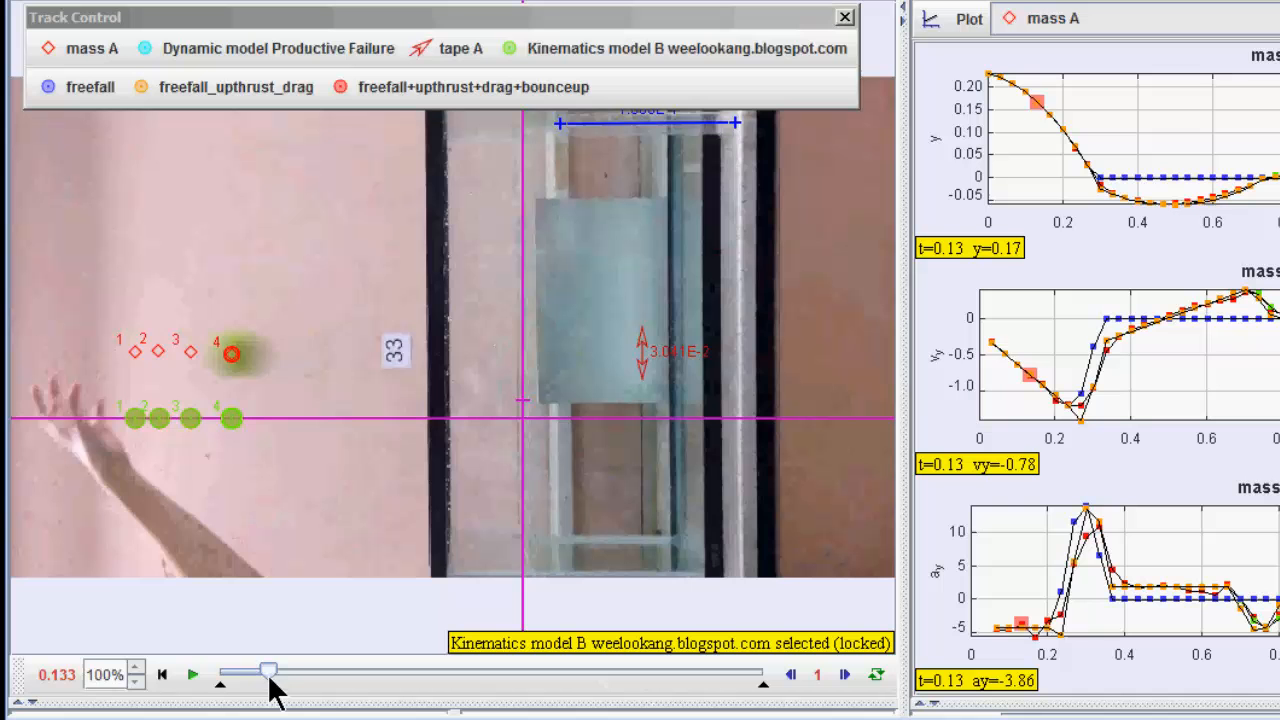
pyautogui.moveTo(265, 668); pyautogui.dragTo(320, 668)
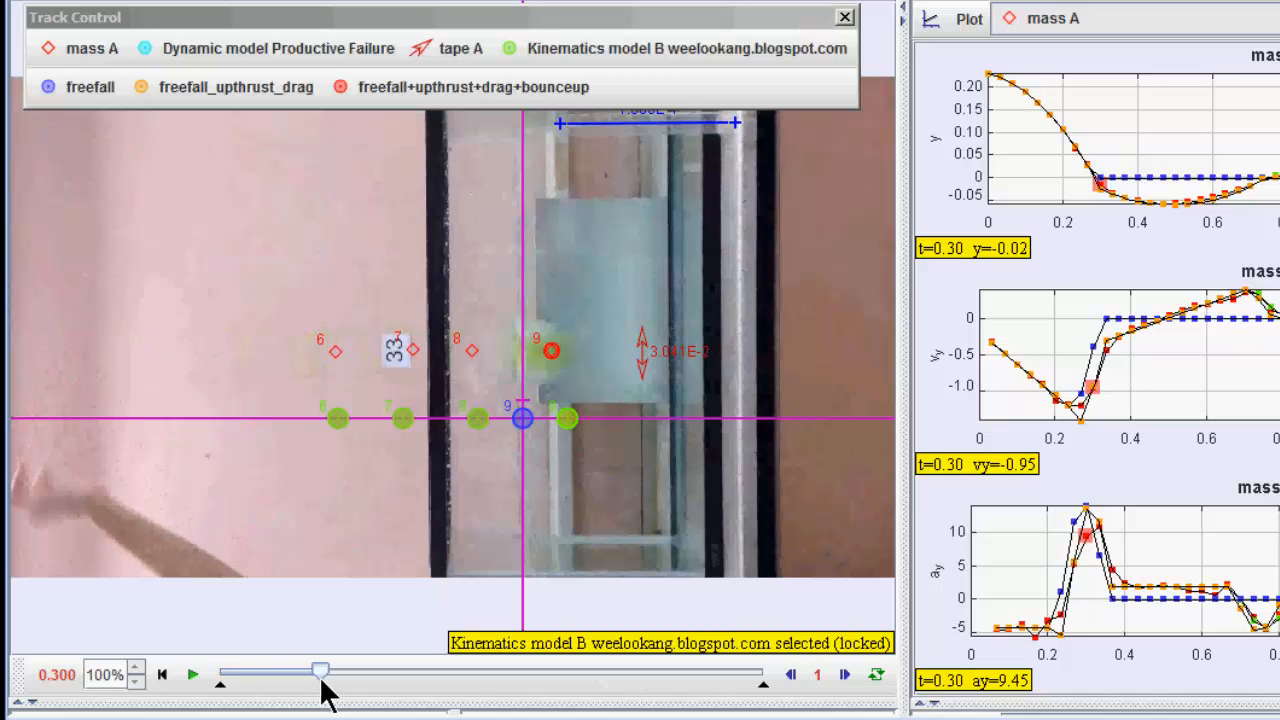
pyautogui.moveTo(320, 668); pyautogui.dragTo(368, 668)
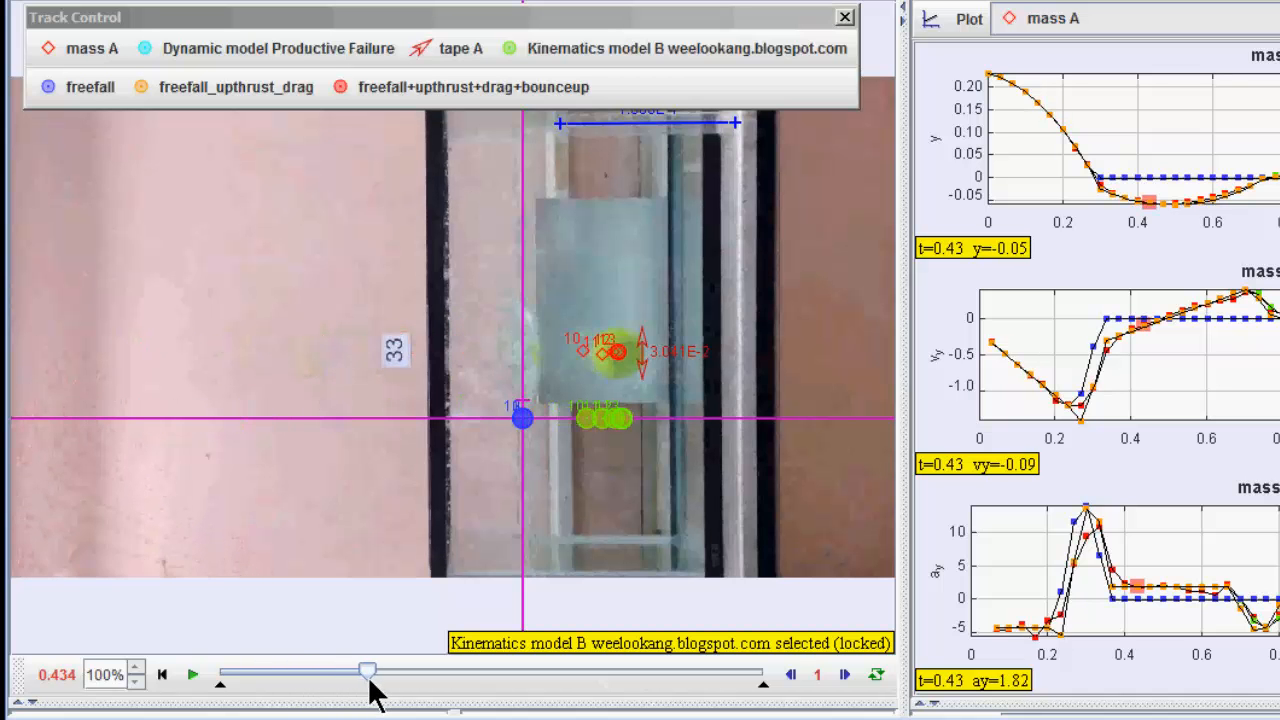
pyautogui.moveTo(367, 668); pyautogui.dragTo(407, 668)
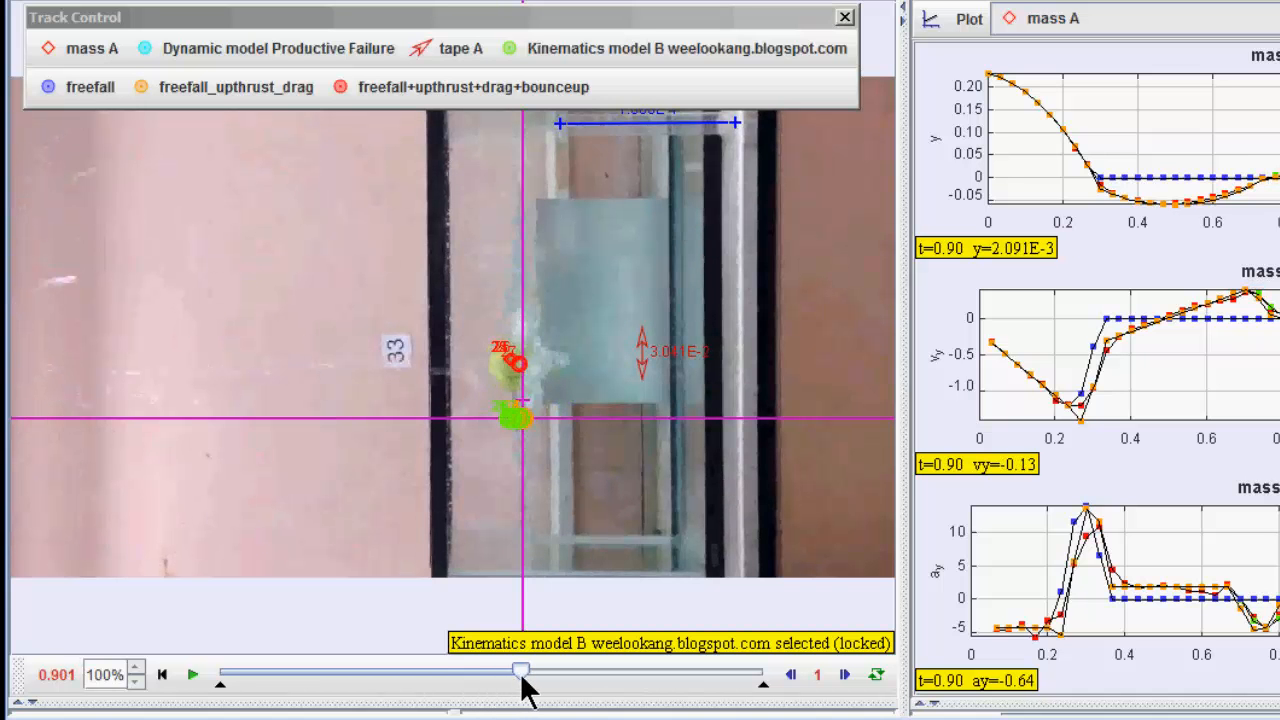
pyautogui.click(843, 674)
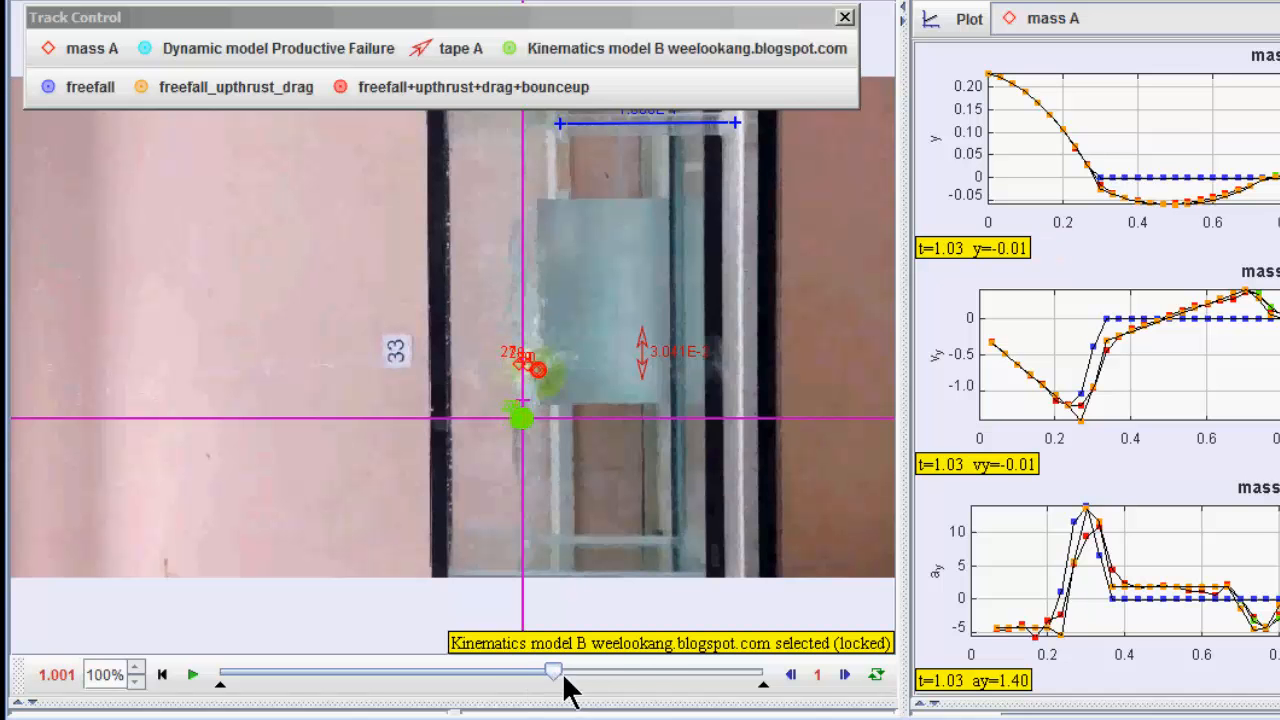
pyautogui.moveTo(555, 671); pyautogui.dragTo(657, 671)
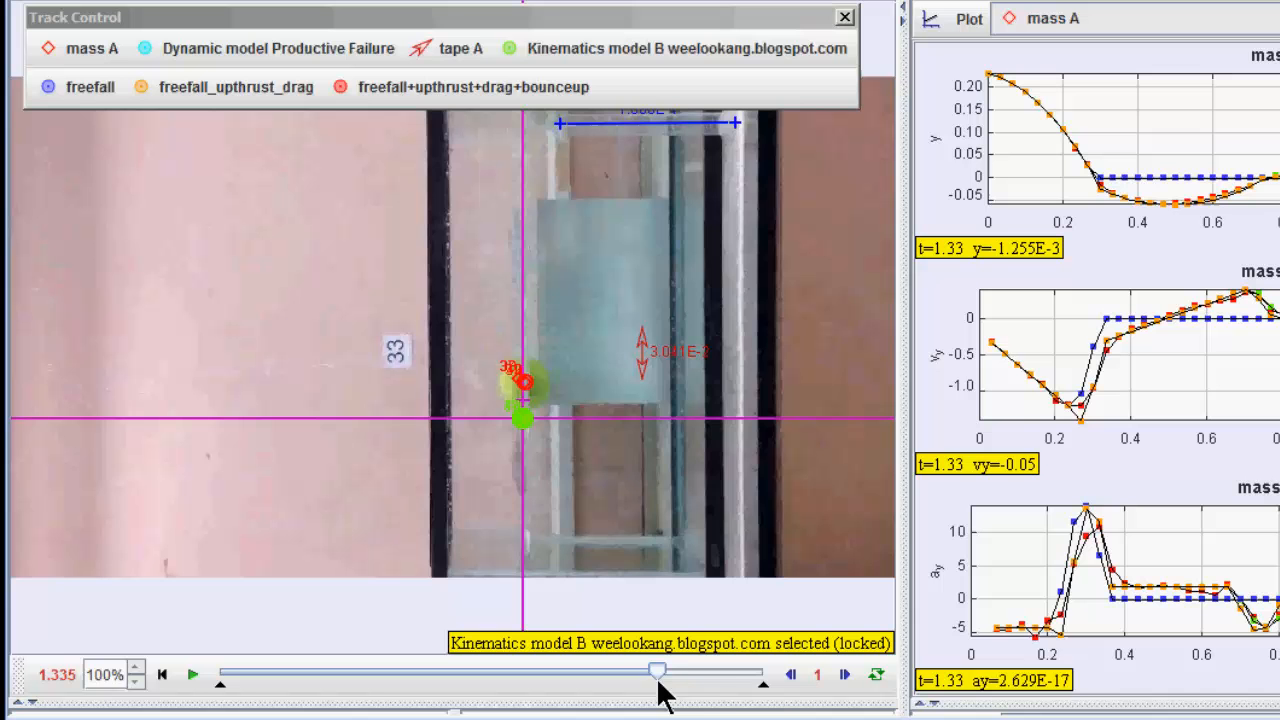